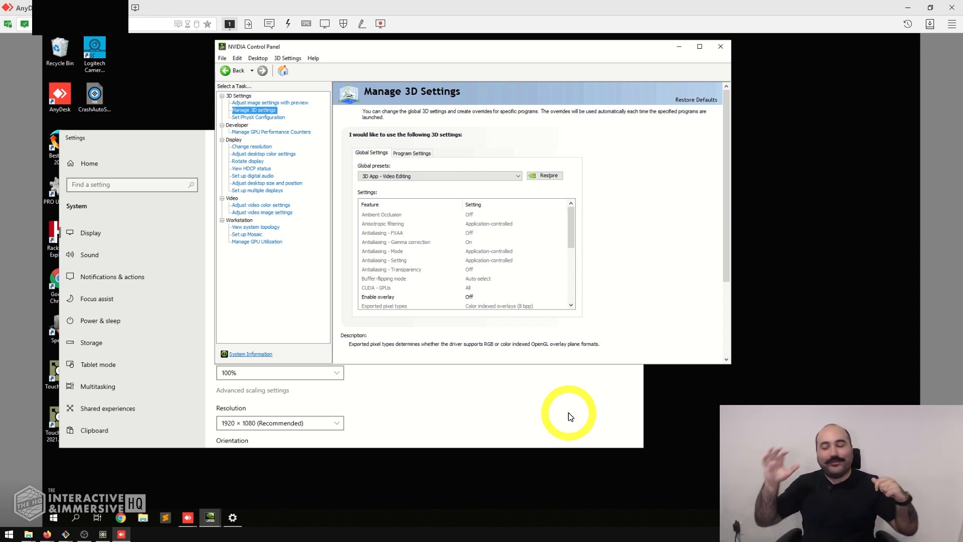
mouse_move(665, 306)
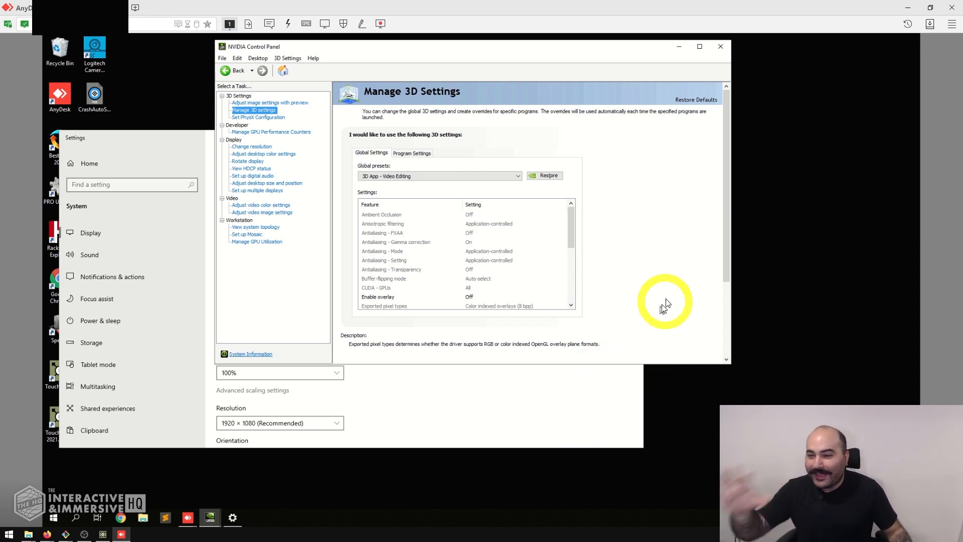
mouse_move(660, 278)
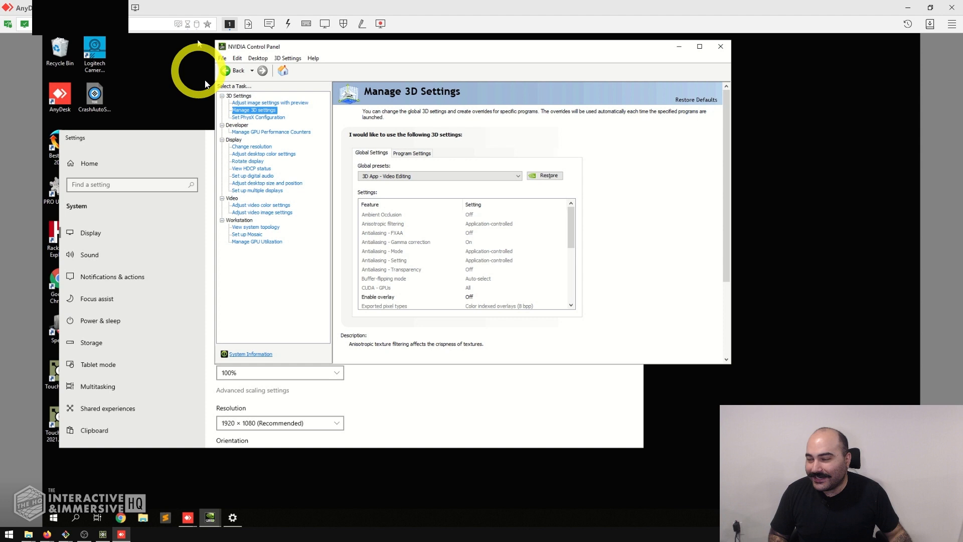
mouse_move(686, 59)
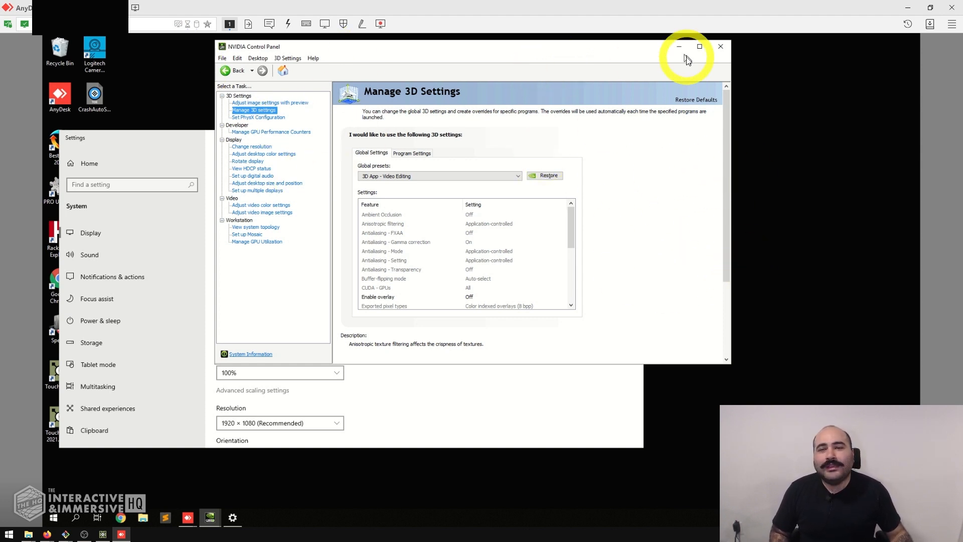
Minimize NVIDIA Control Panel and review the Windows Display page (night light off, 100%, 1920×1080).
click(720, 46)
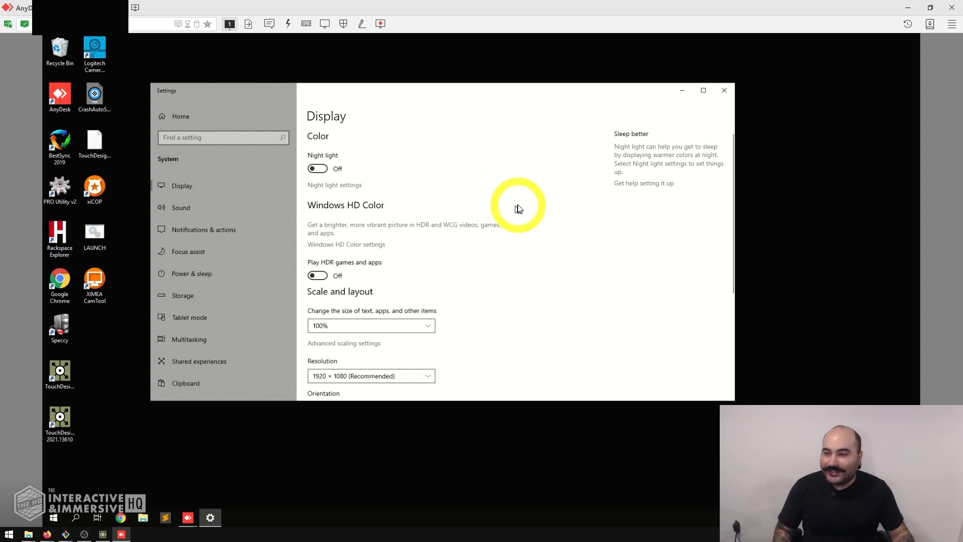
click(723, 91)
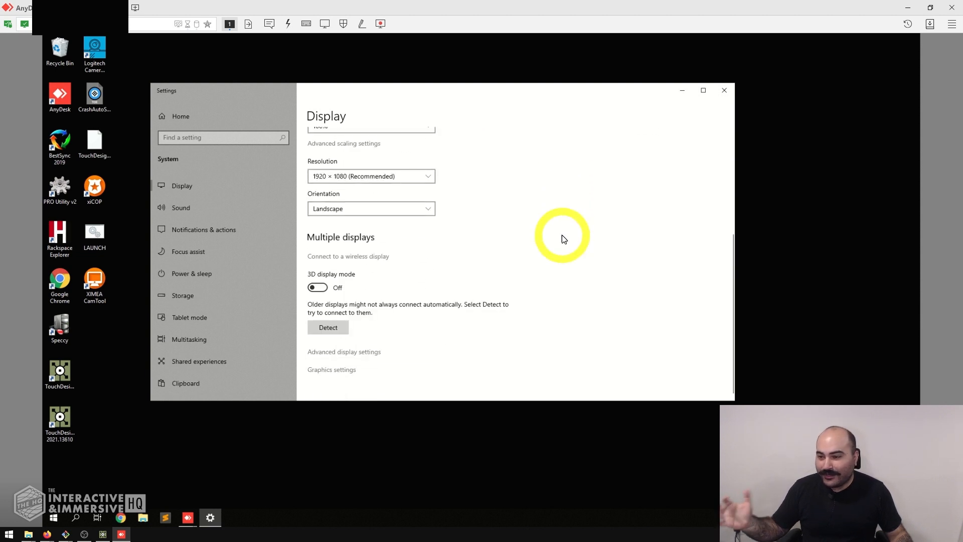
scroll(up, 3)
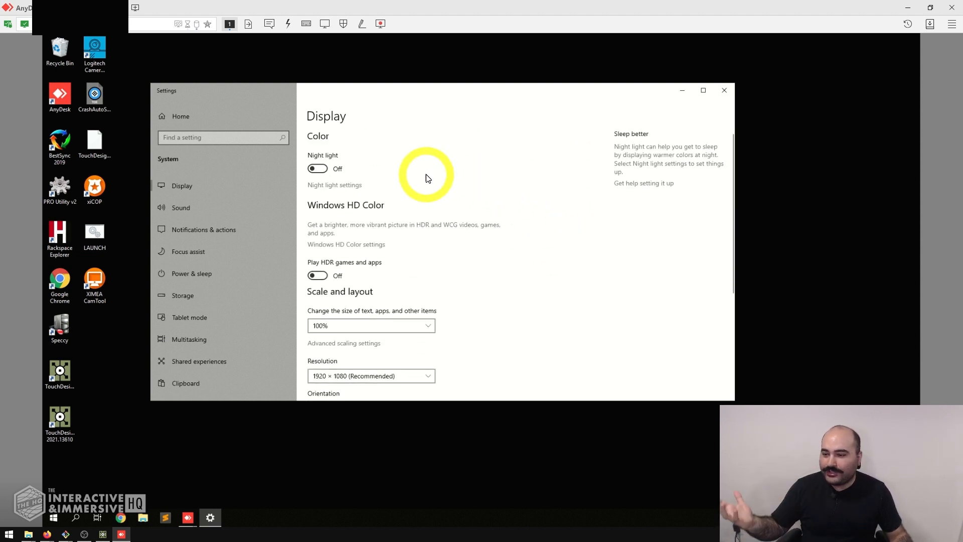
mouse_move(731, 104)
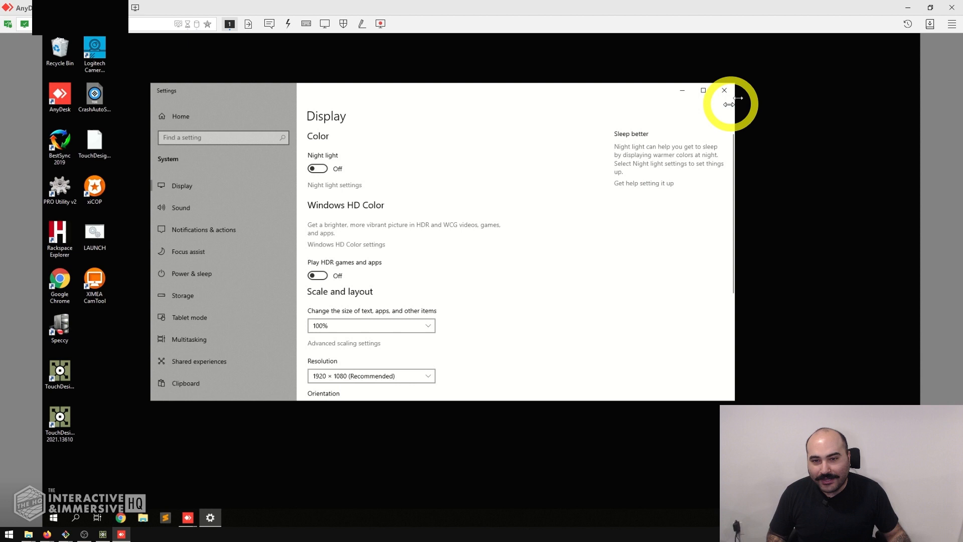
mouse_move(761, 92)
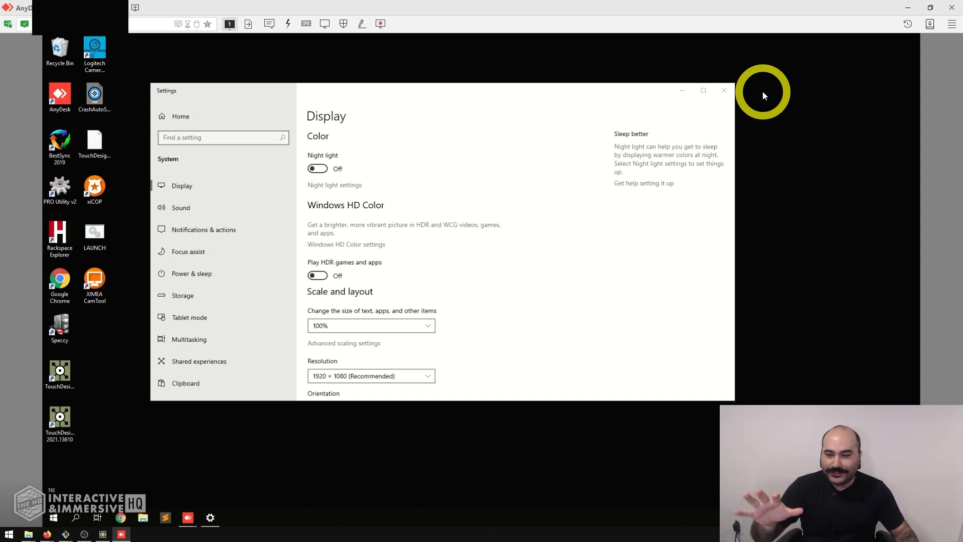
Reopen NVIDIA Control Panel from the desktop context menu.
right_click(763, 92)
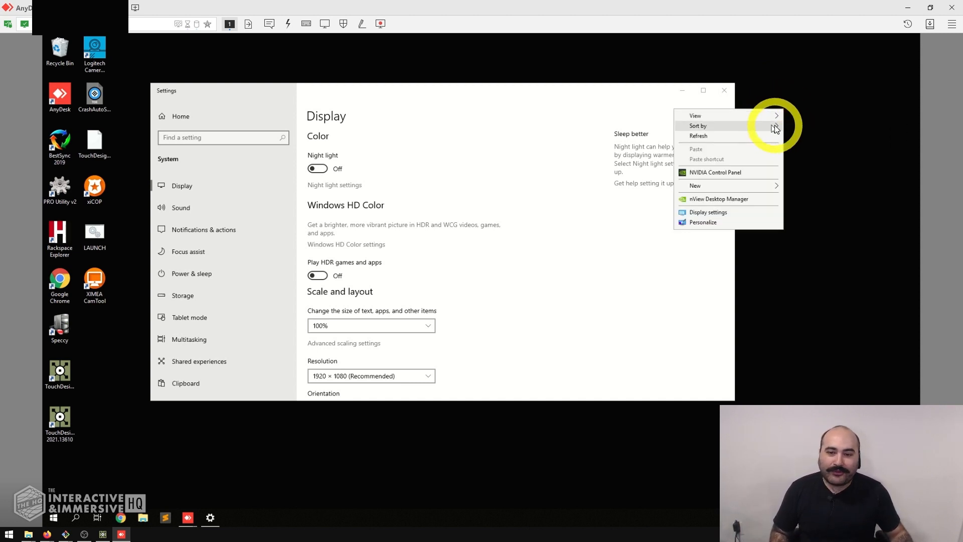
click(714, 172)
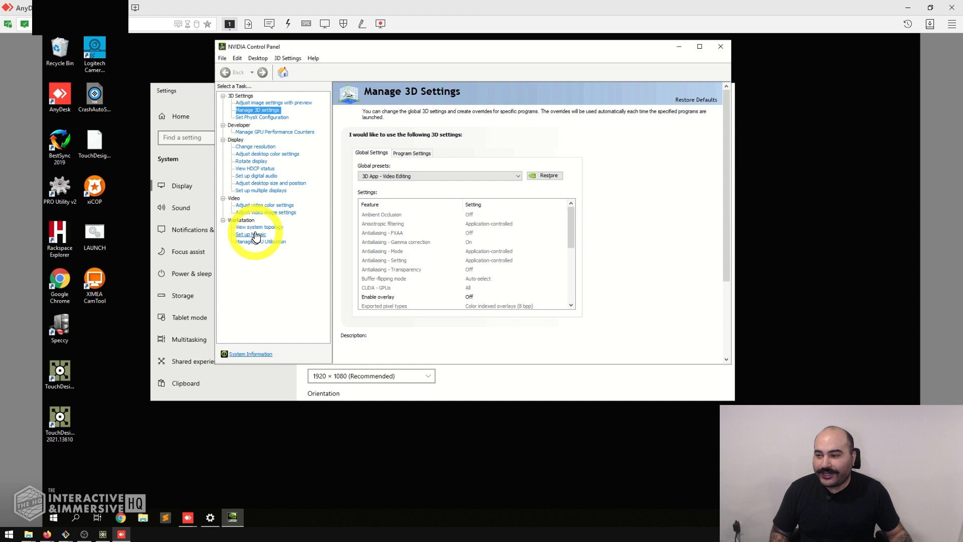
Show View System Topology listing the Quadro P3000 outputs with HDMI (2) connected to Z1.
click(259, 227)
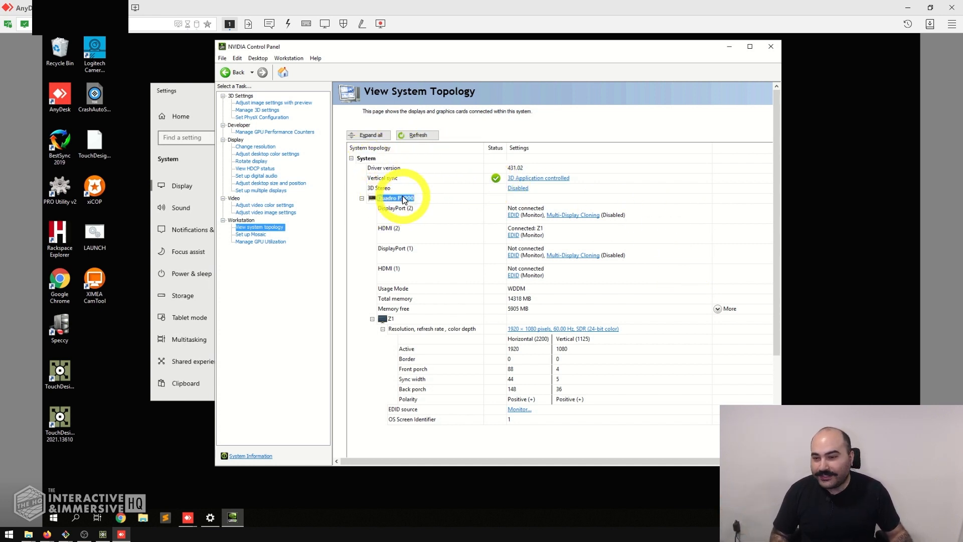
mouse_move(436, 212)
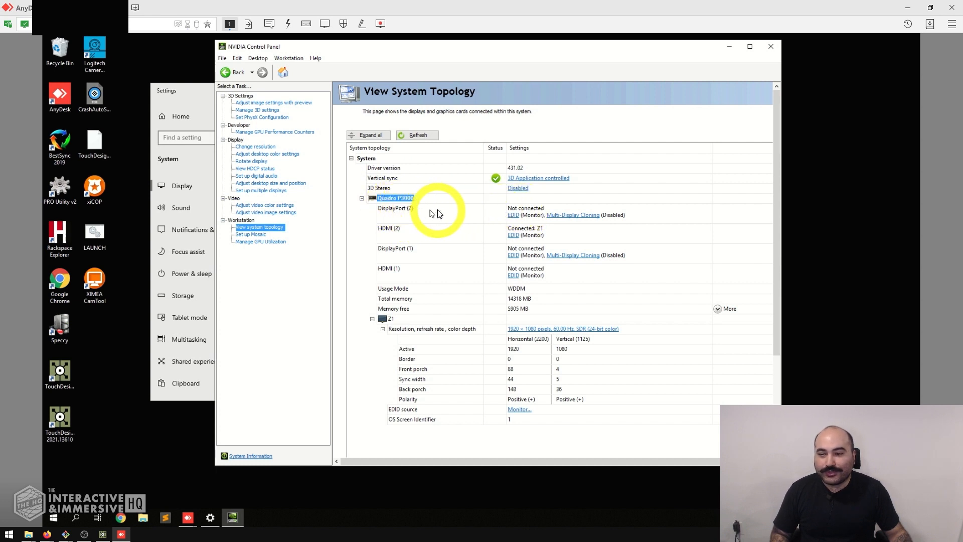
mouse_move(388, 235)
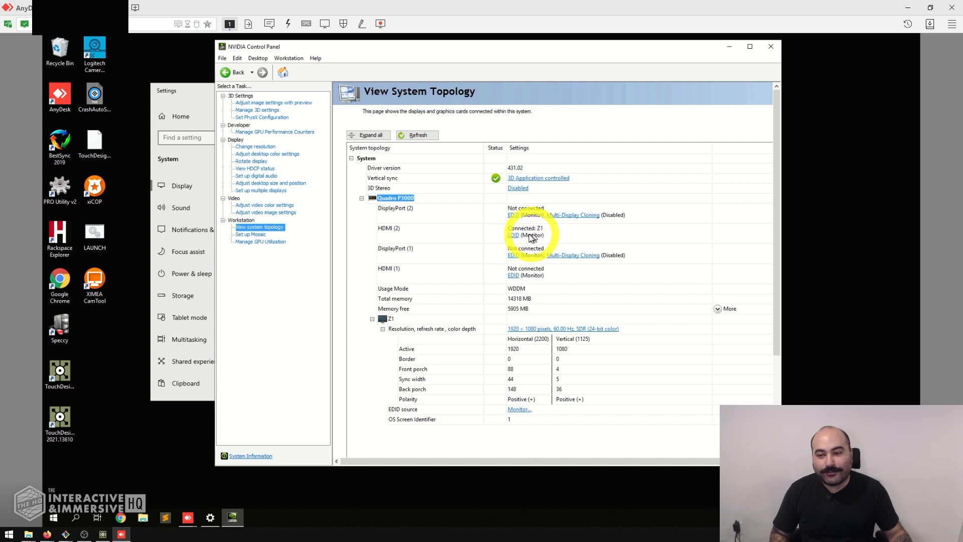
mouse_move(566, 251)
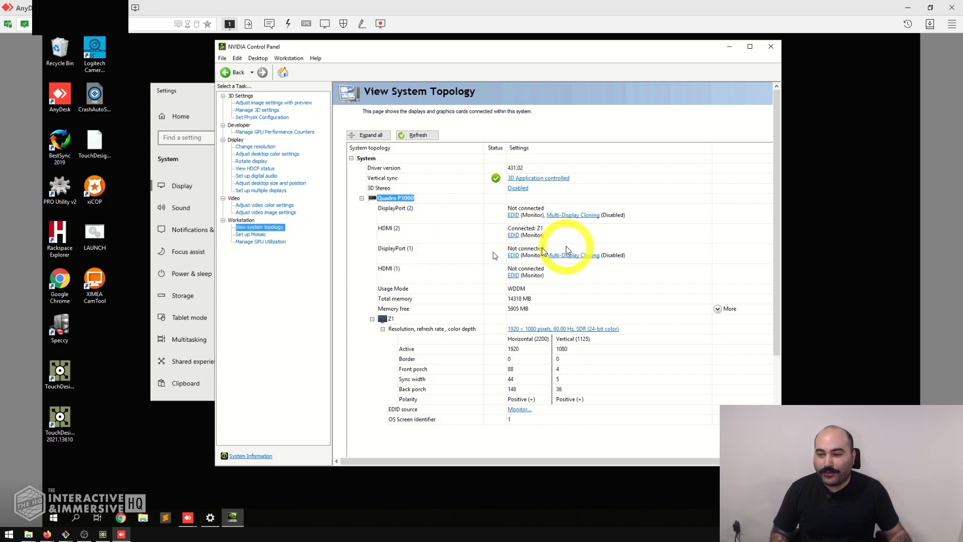
mouse_move(522, 277)
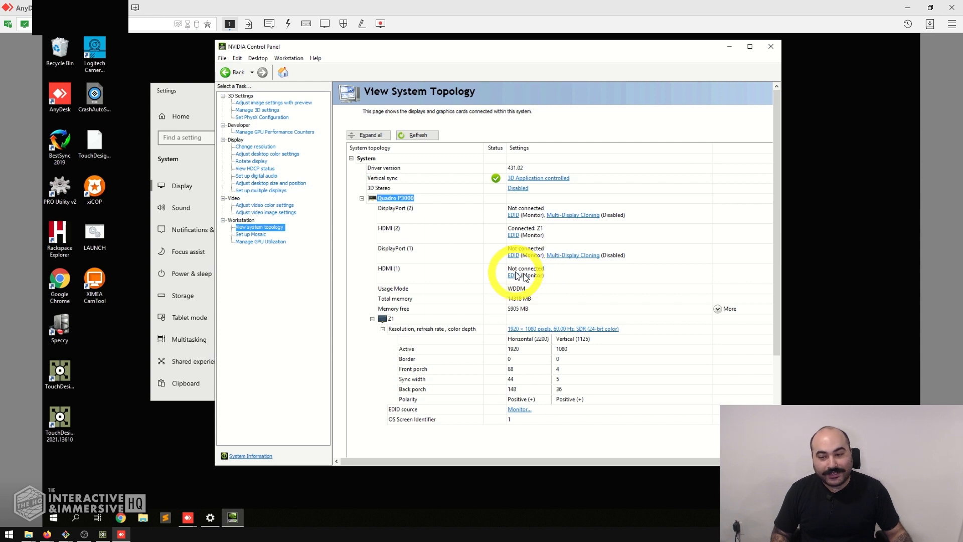
mouse_move(522, 240)
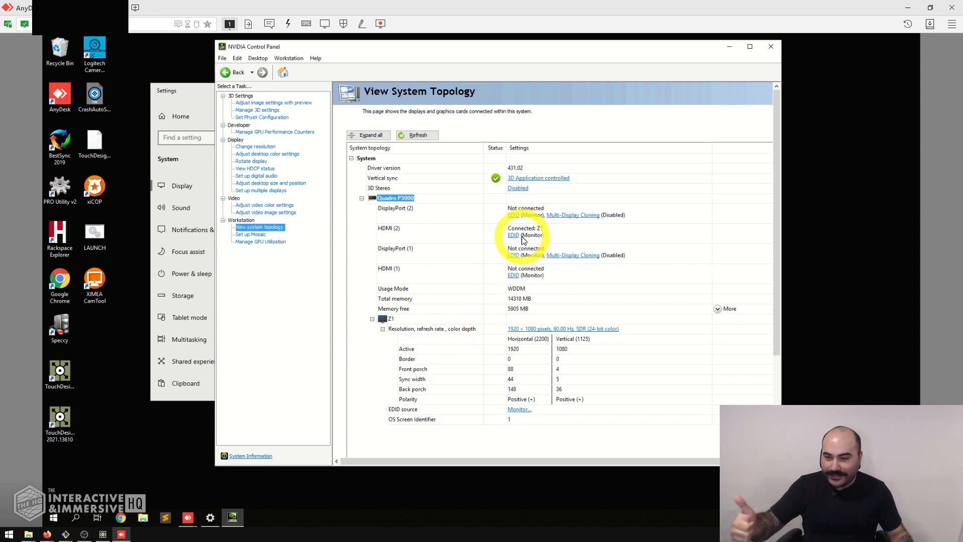
mouse_move(552, 329)
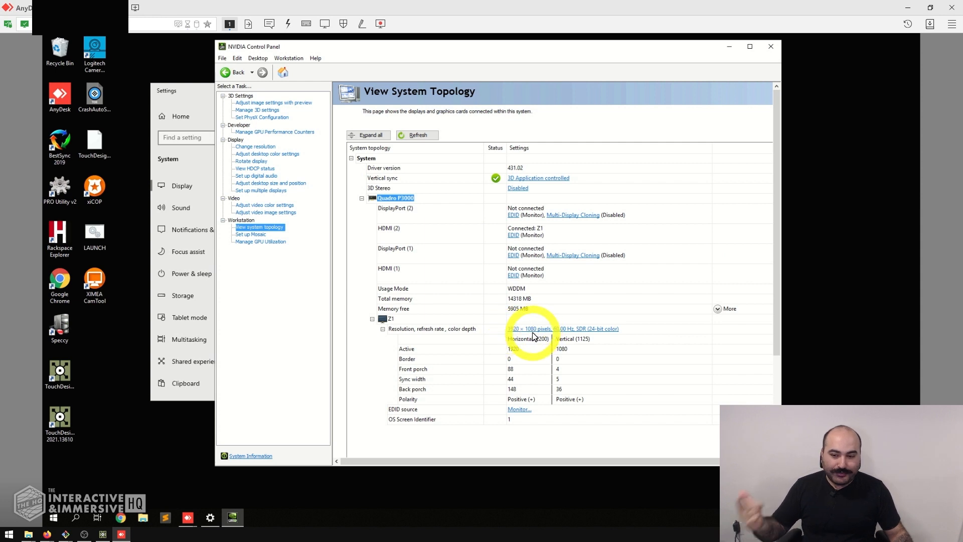
mouse_move(588, 374)
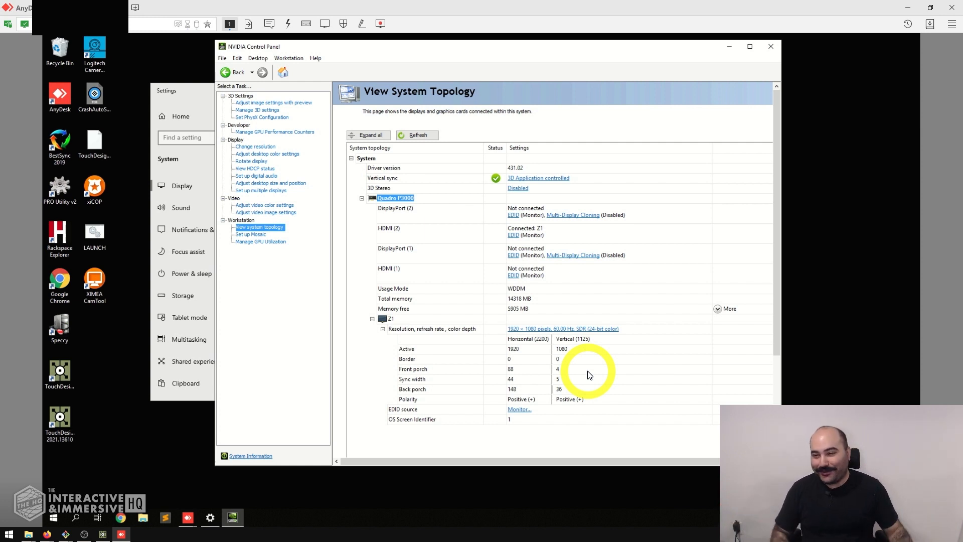
mouse_move(637, 246)
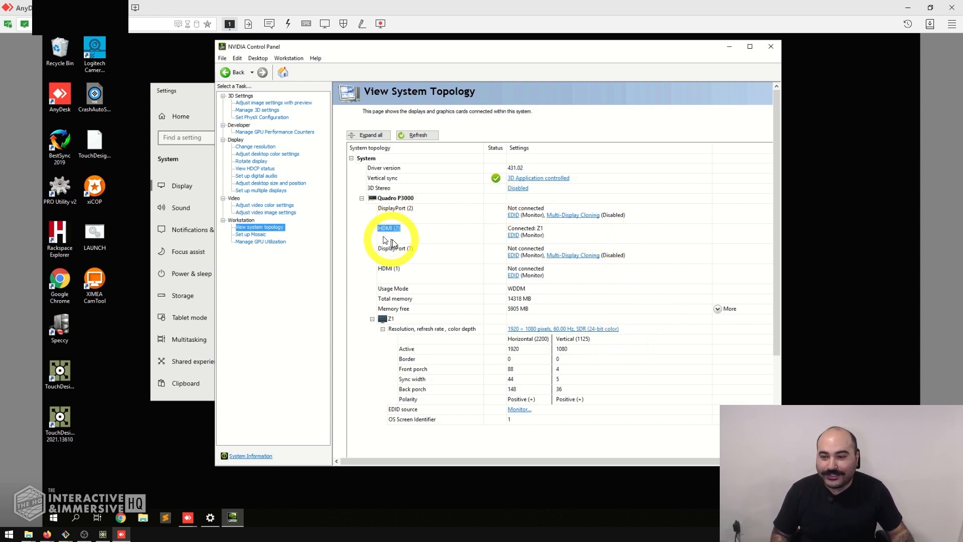
mouse_move(514, 236)
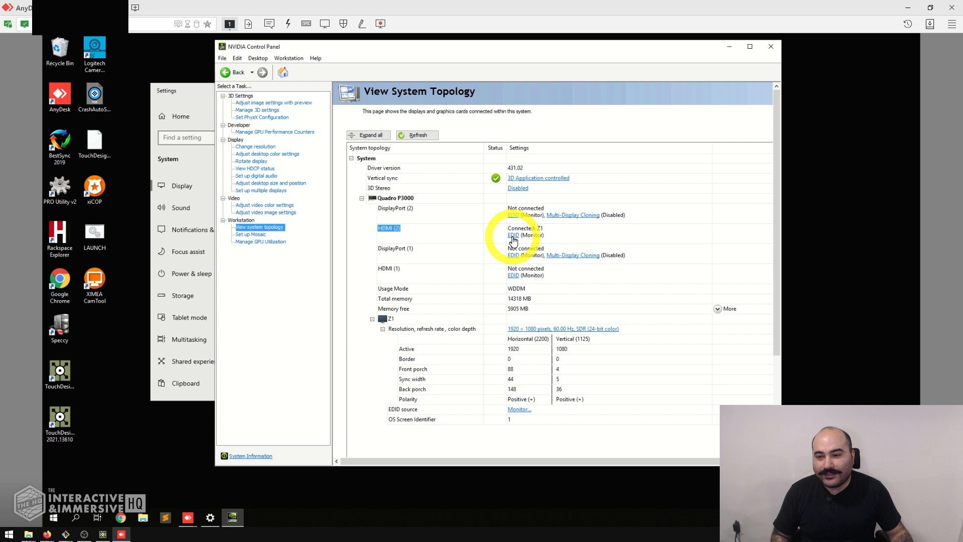
Bring up Manage EDID for HDMI (2) and look over its Export, Load and Unload options.
click(513, 235)
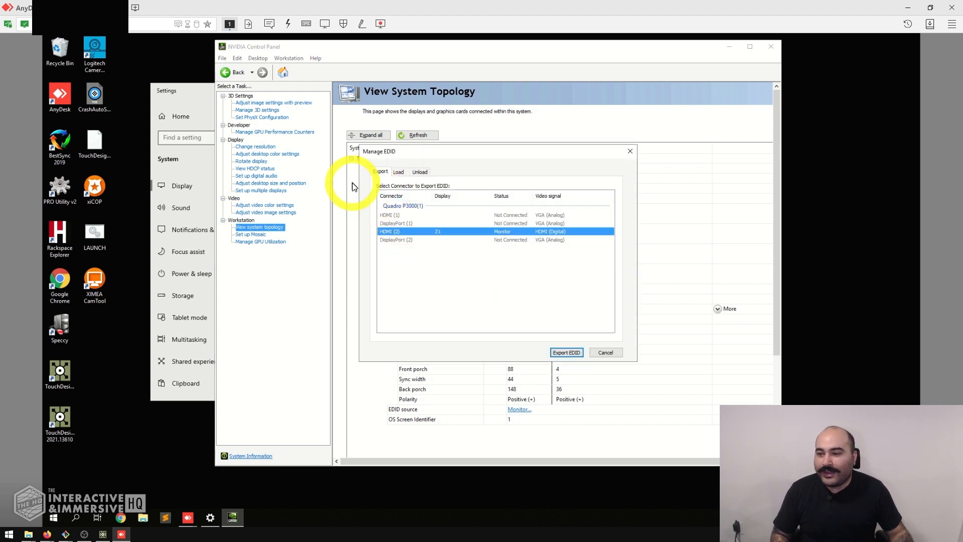
mouse_move(483, 242)
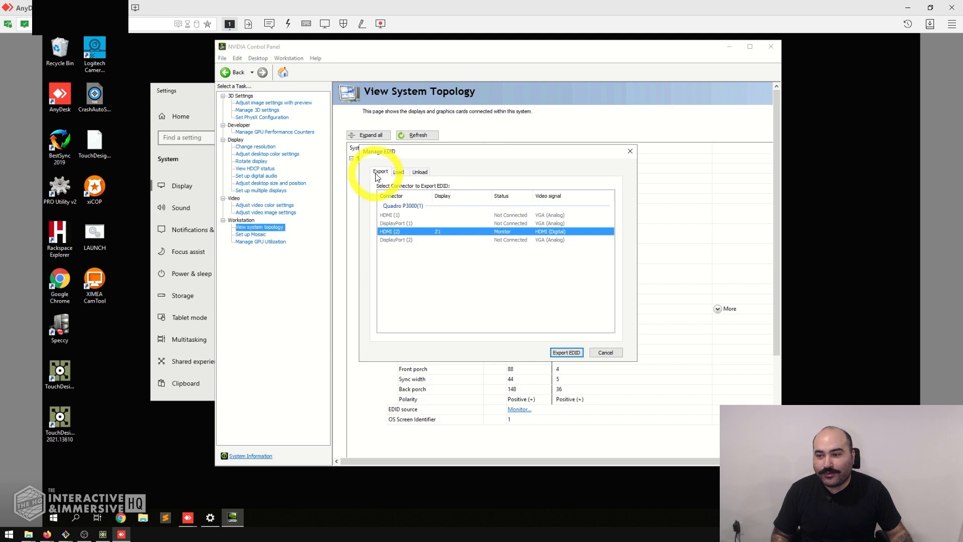
click(419, 172)
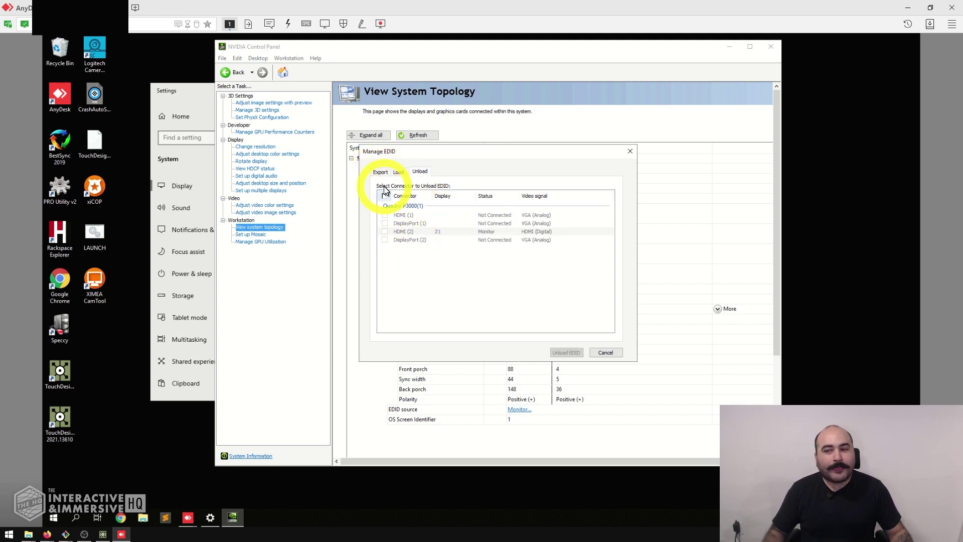
click(380, 171)
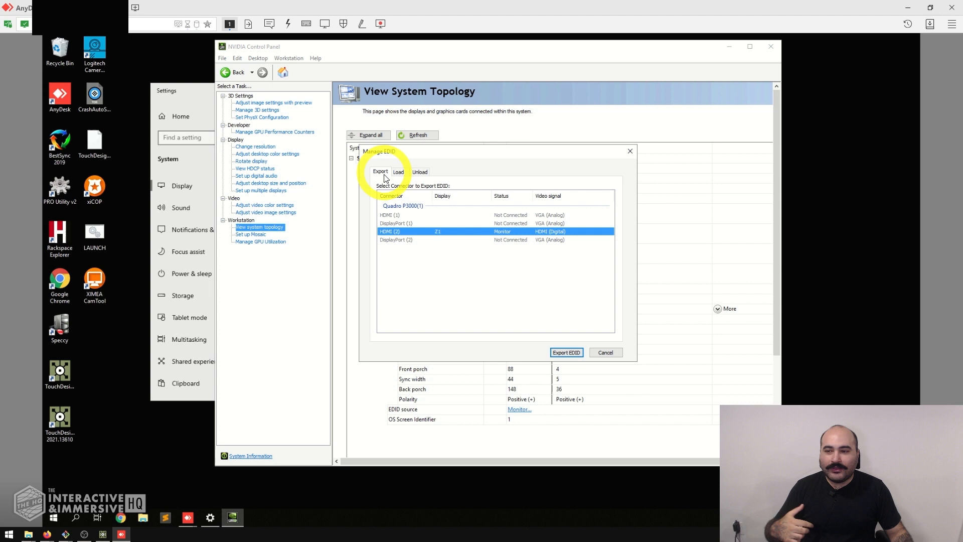
click(399, 171)
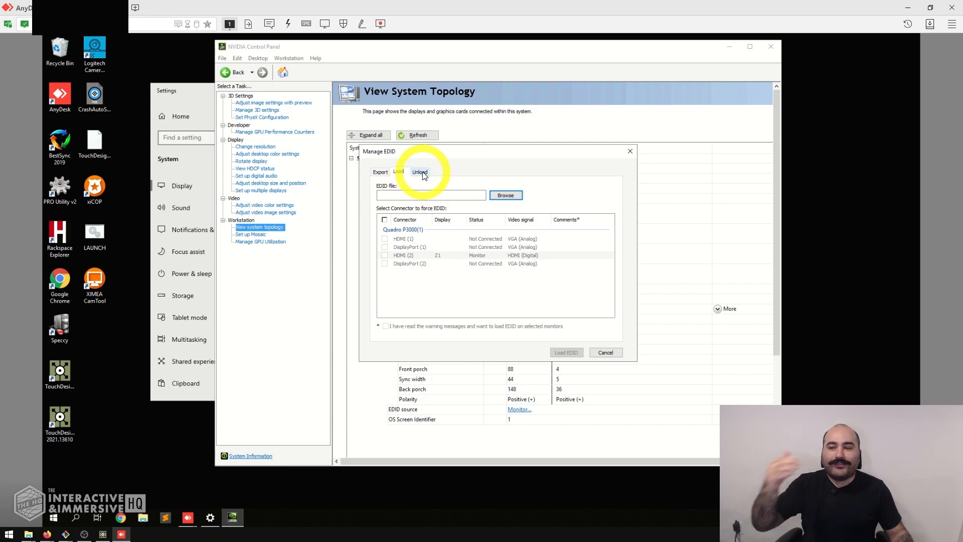
click(420, 172)
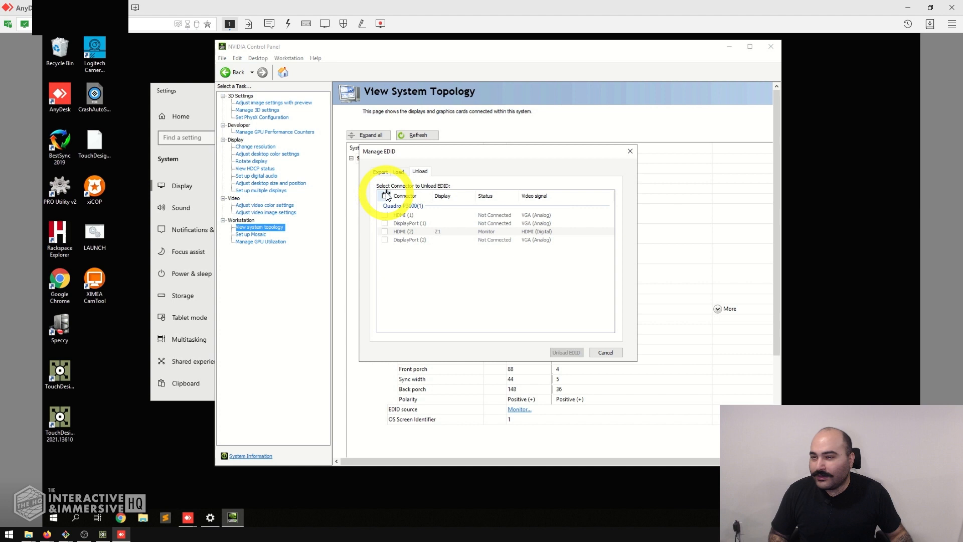
click(379, 172)
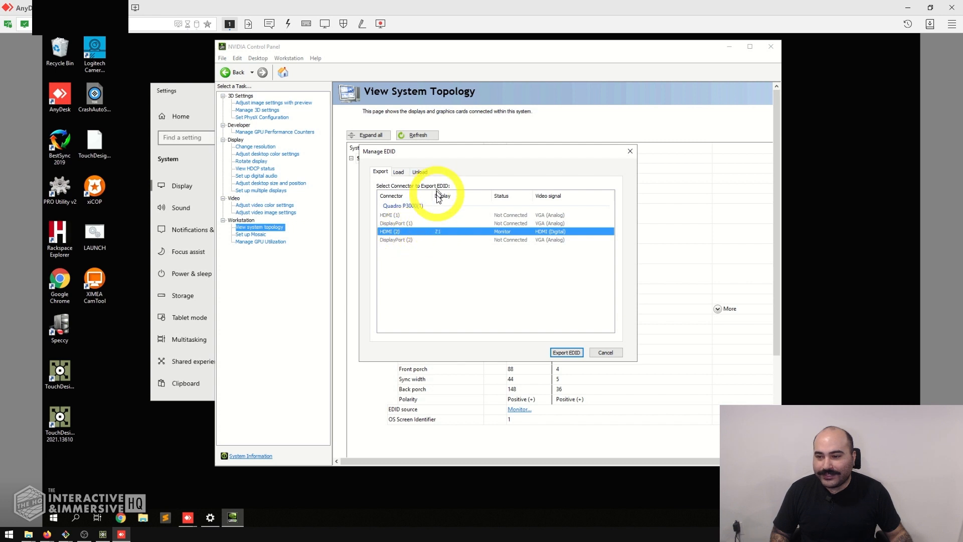
mouse_move(515, 234)
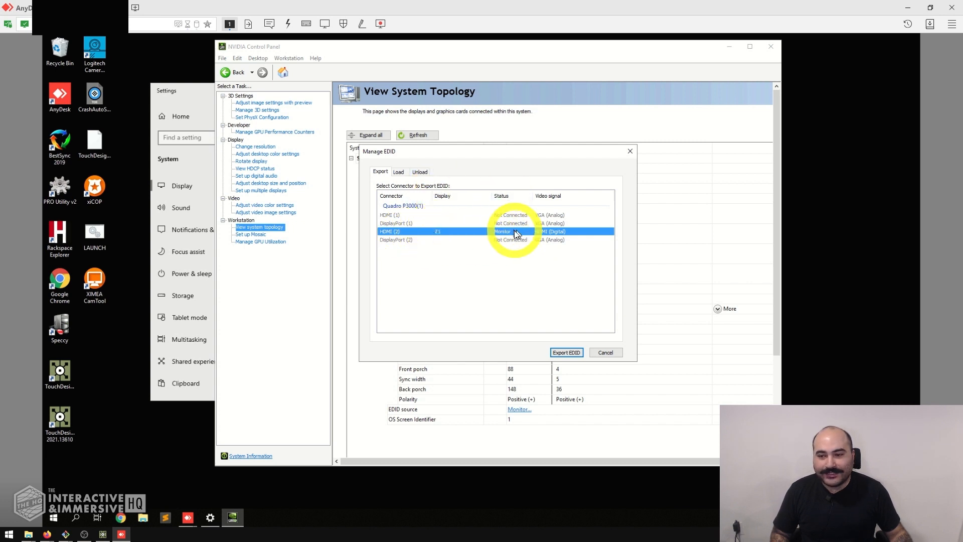
mouse_move(553, 255)
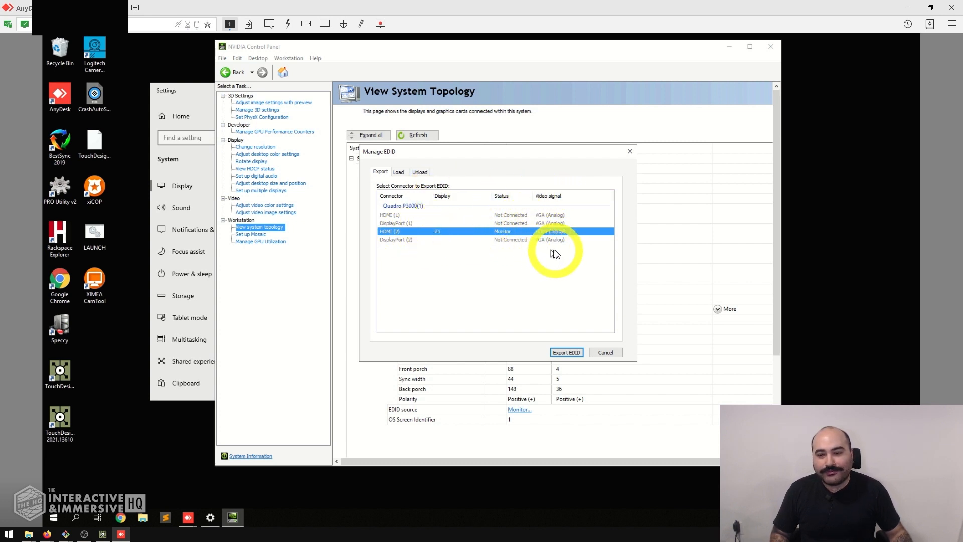
mouse_move(553, 193)
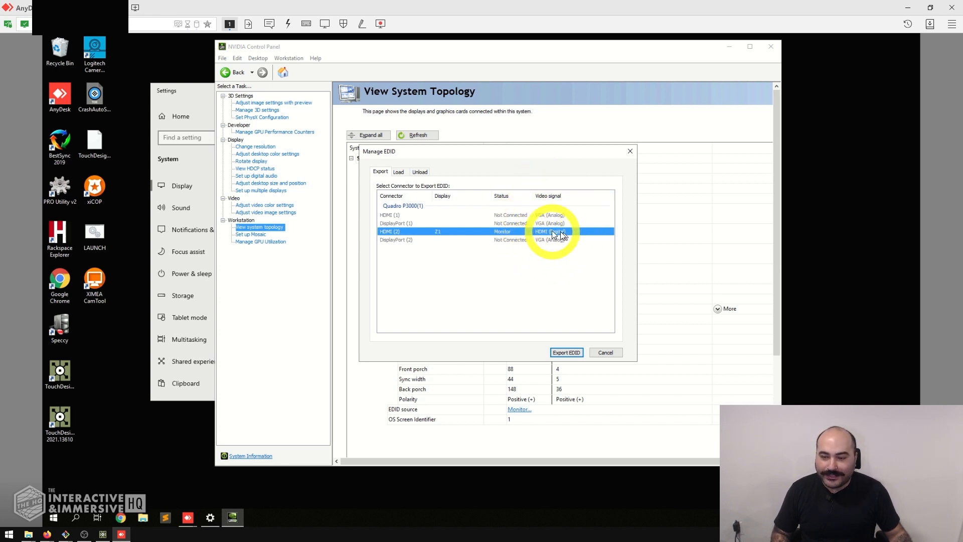
mouse_move(405, 274)
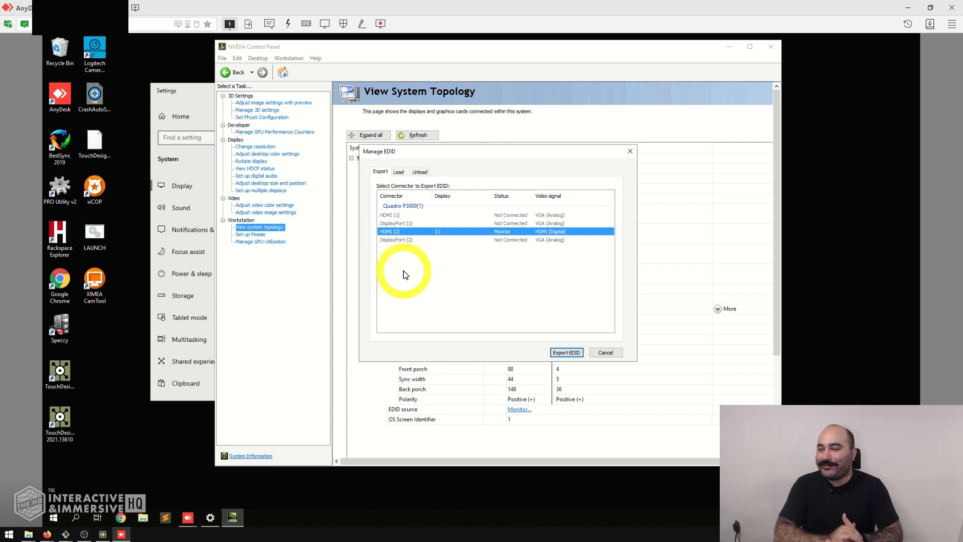
mouse_move(472, 301)
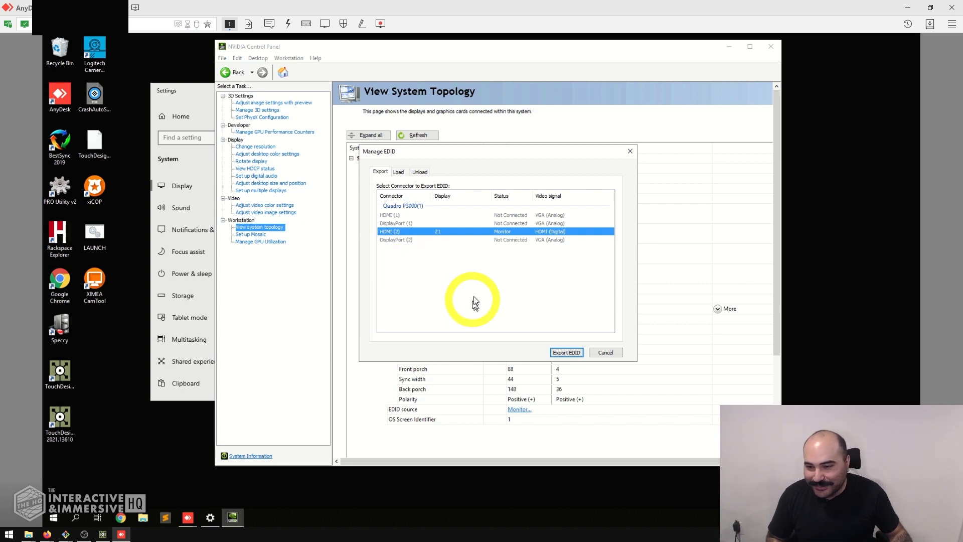
mouse_move(470, 232)
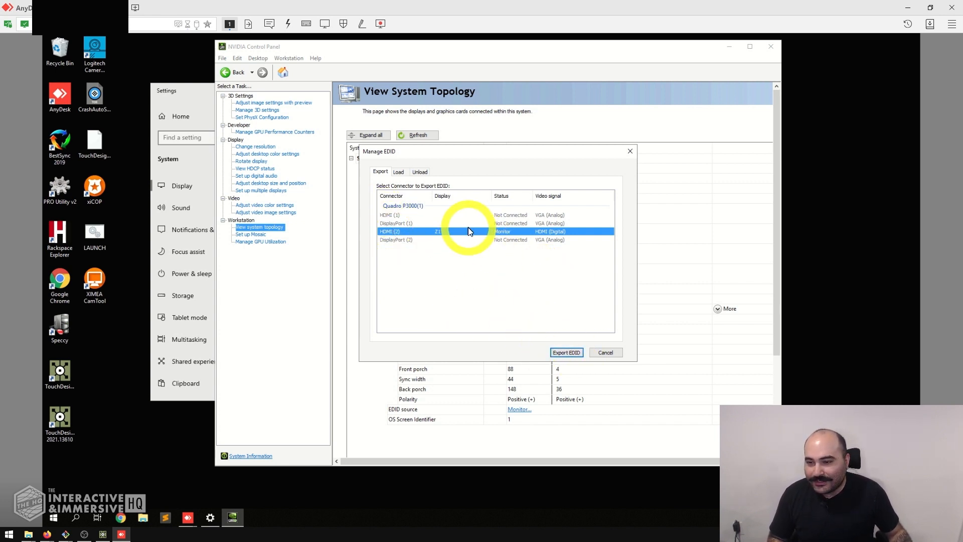
Export the HDMI (2) monitor's EDID to the desktop as test_edid and check the saved file.
click(565, 352)
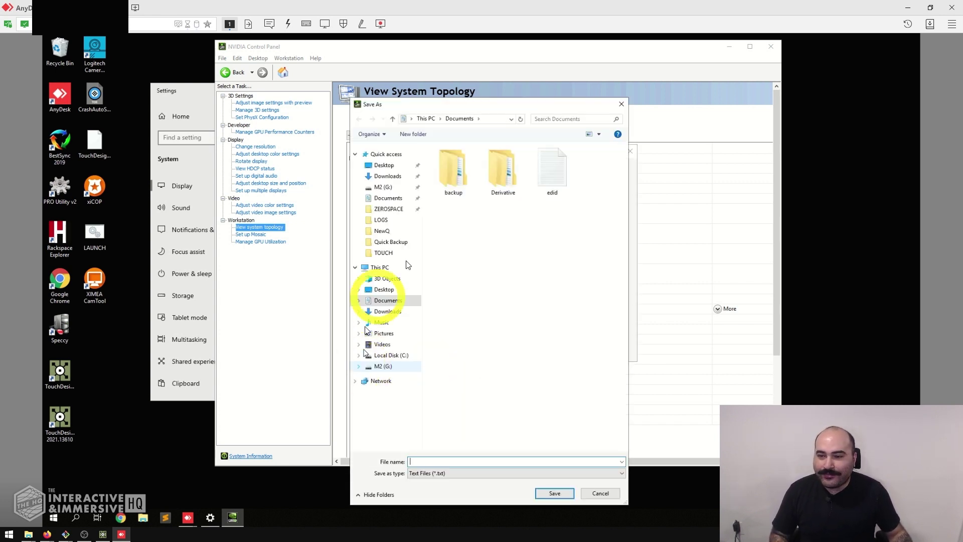
click(383, 289)
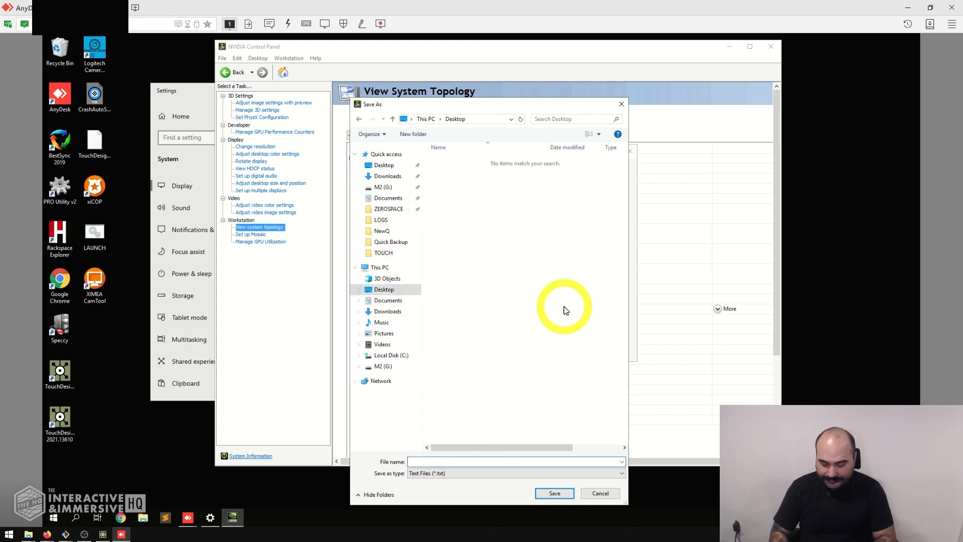
text(test_edid)
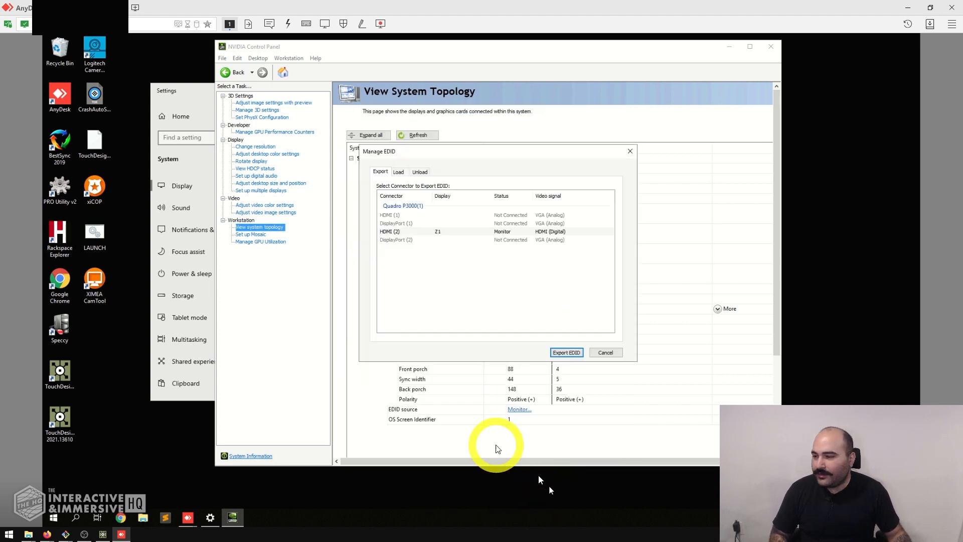
mouse_move(128, 228)
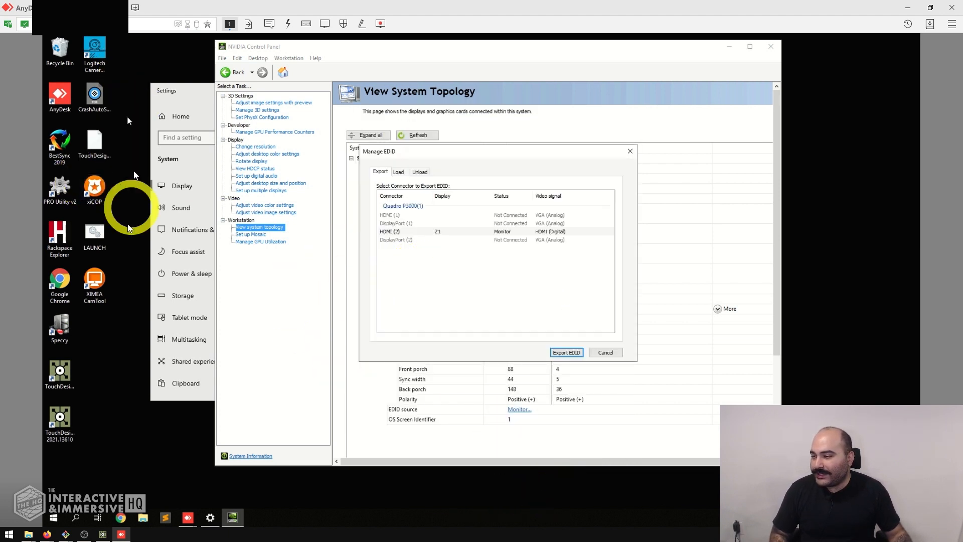
click(566, 352)
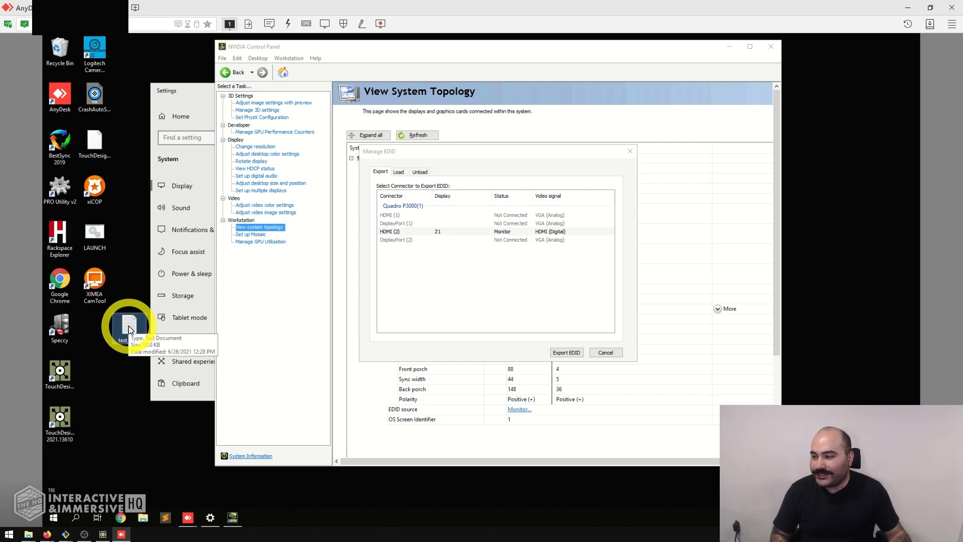
double_click(130, 322)
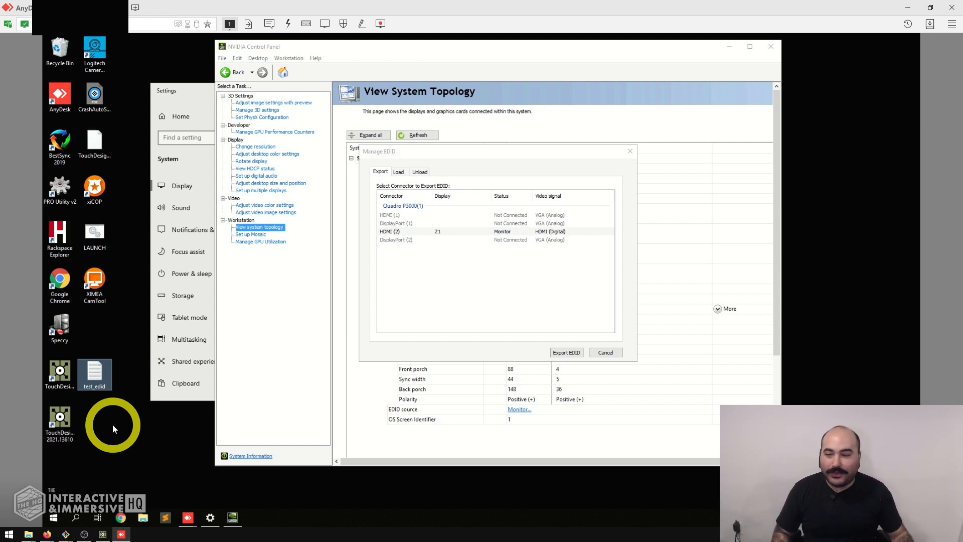
mouse_move(445, 163)
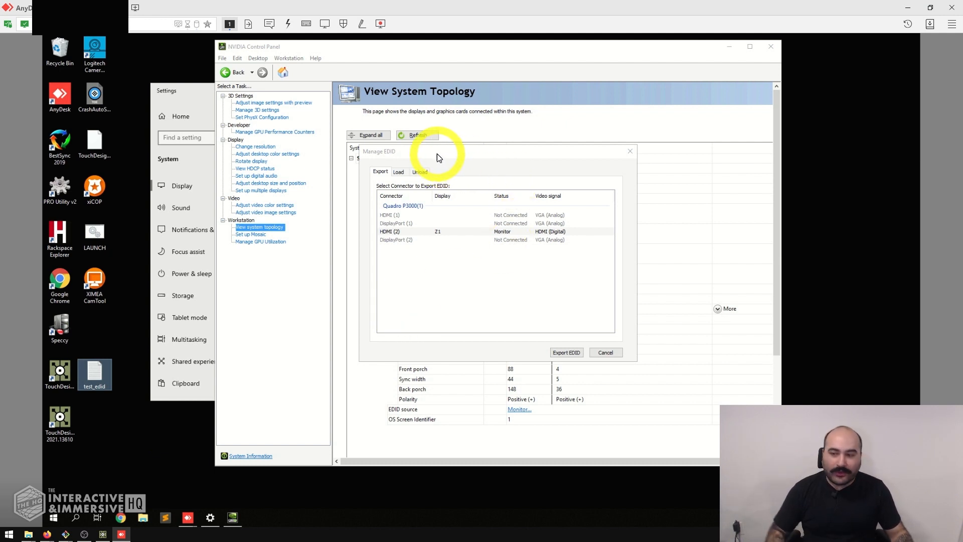
mouse_move(398, 180)
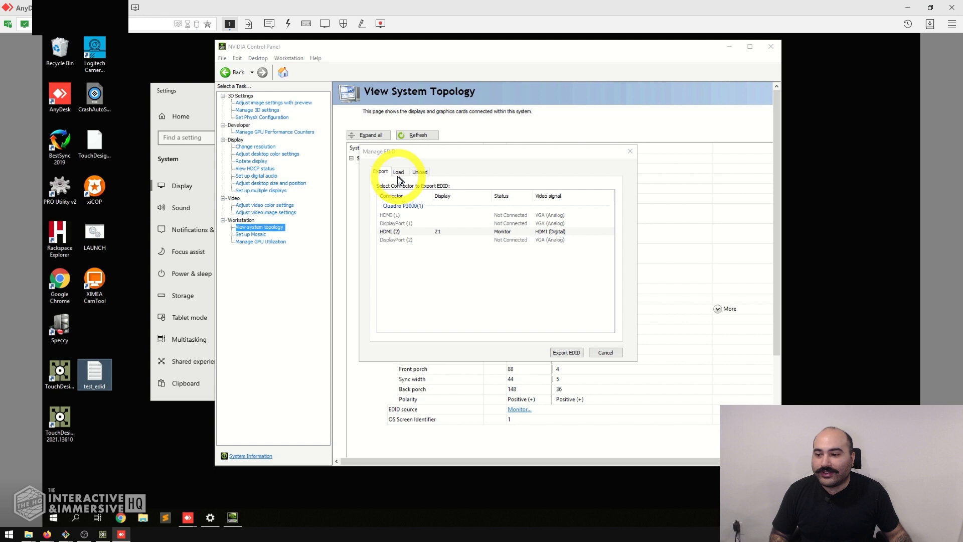
Choose test_edid.txt from the desktop as the EDID file to load.
click(399, 172)
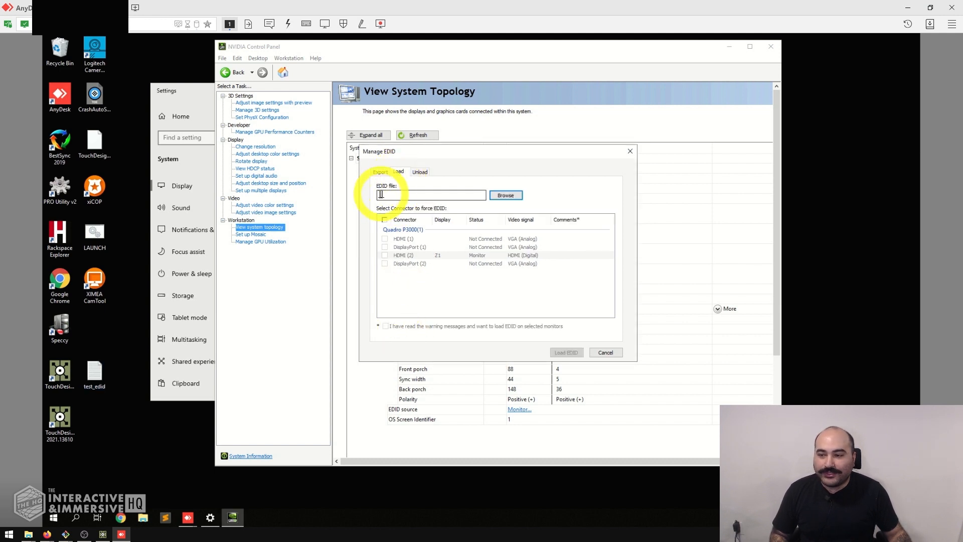
click(506, 195)
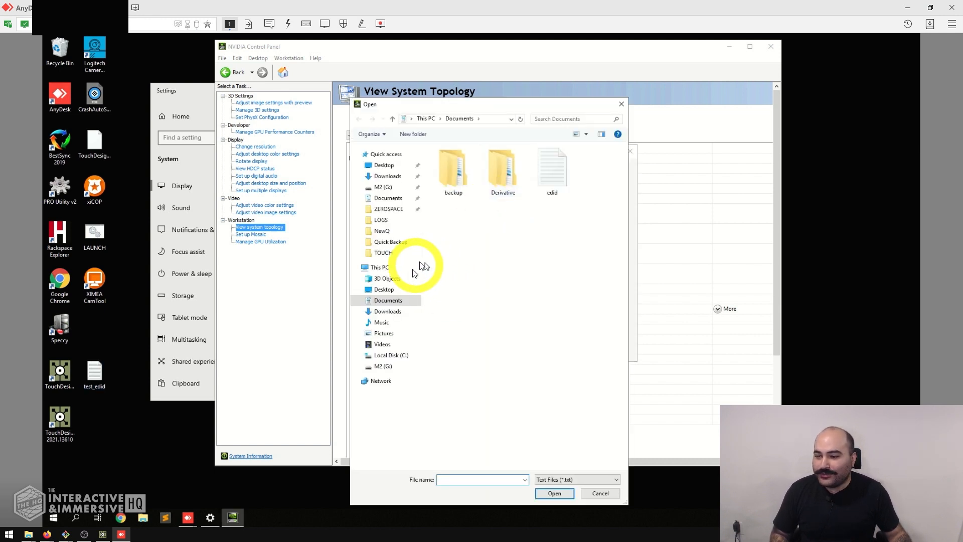
click(383, 289)
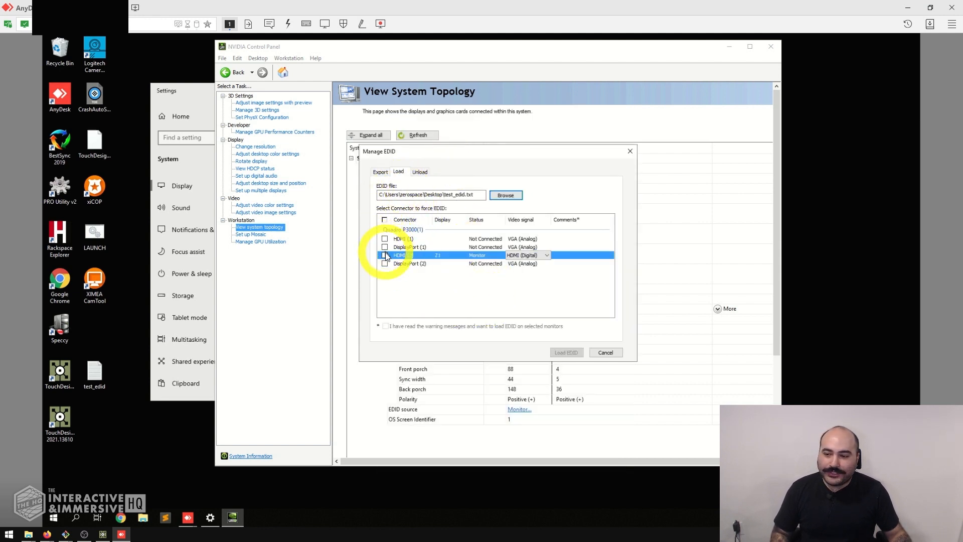
mouse_move(495, 237)
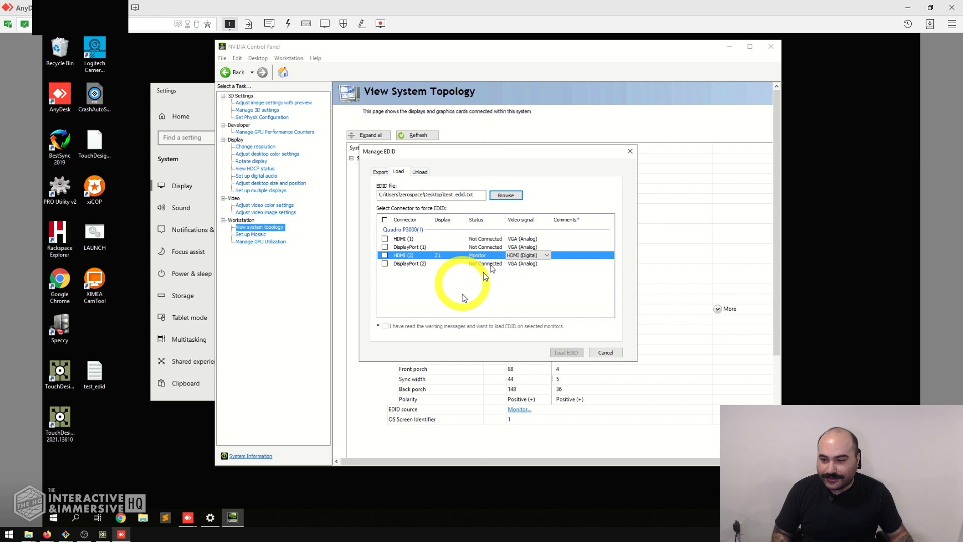
Tick HDMI (1), DisplayPort (1) and DisplayPort (2) with digital video signals.
click(385, 239)
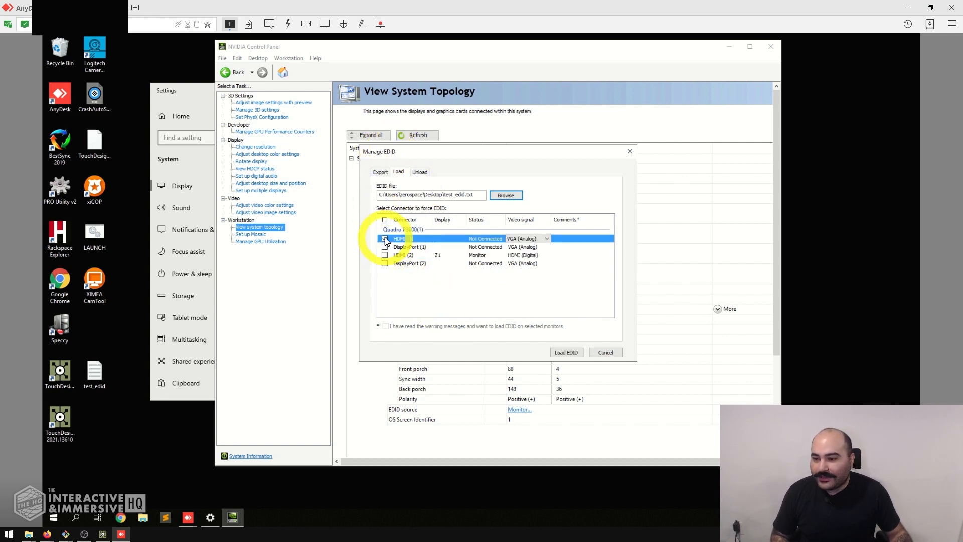
click(384, 262)
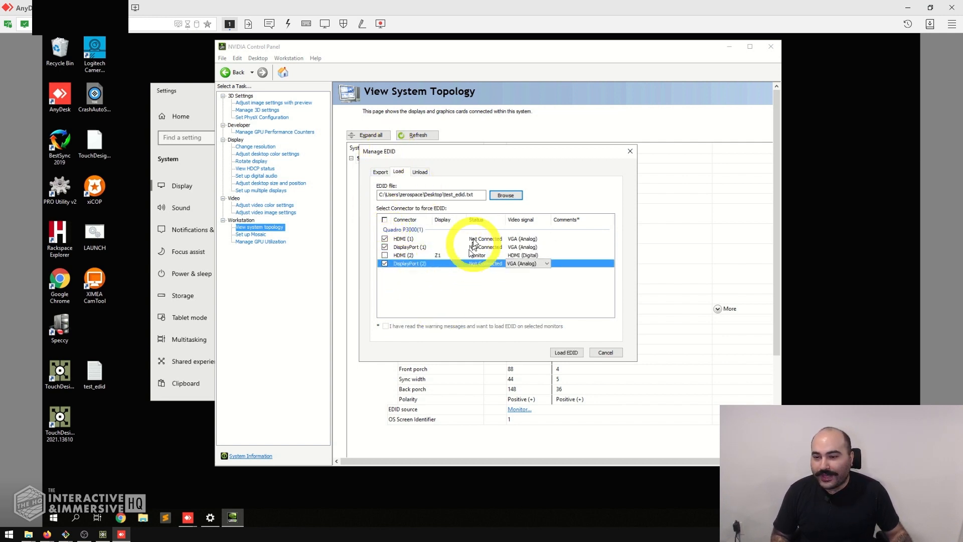
click(546, 262)
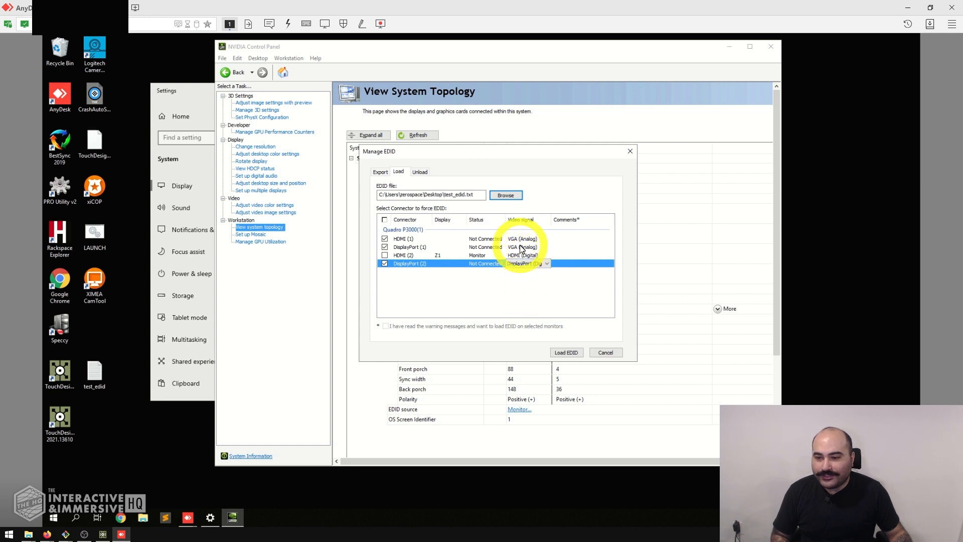
click(409, 247)
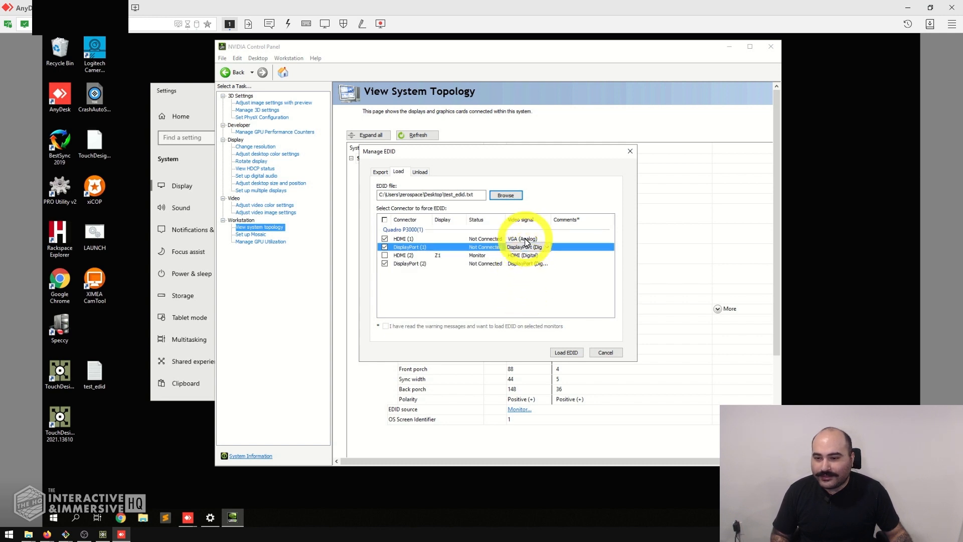
click(403, 239)
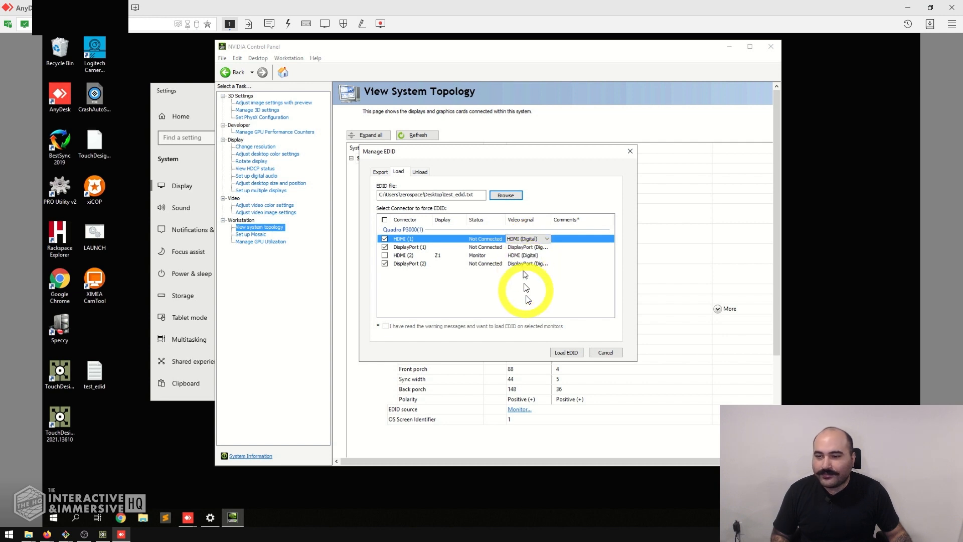
mouse_move(541, 371)
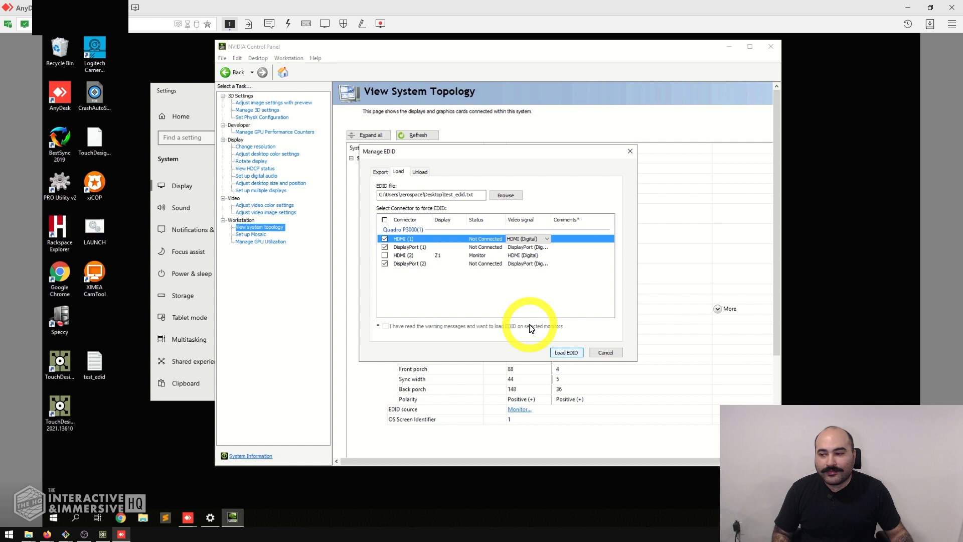
mouse_move(538, 340)
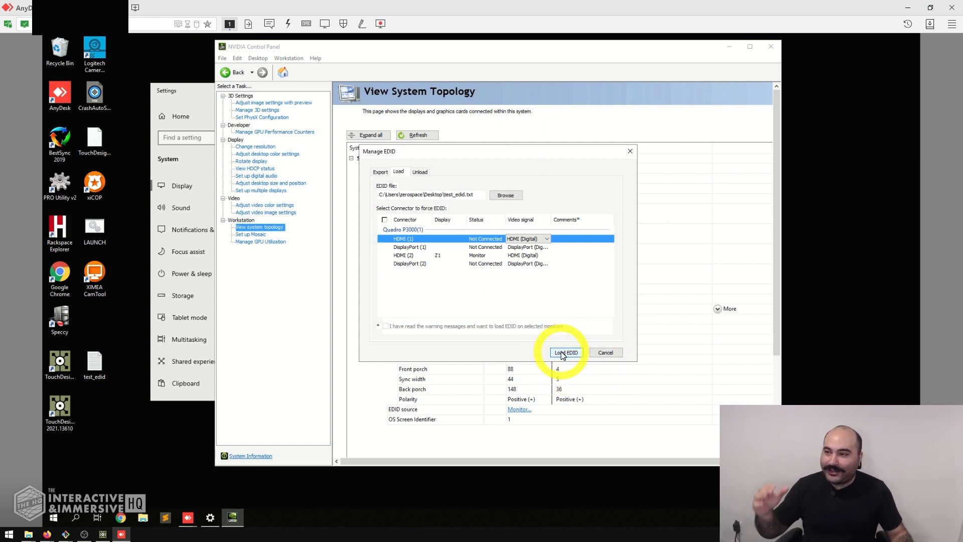
Load test_edid.txt onto the three marked outputs, acknowledge success and close Manage EDID.
click(566, 352)
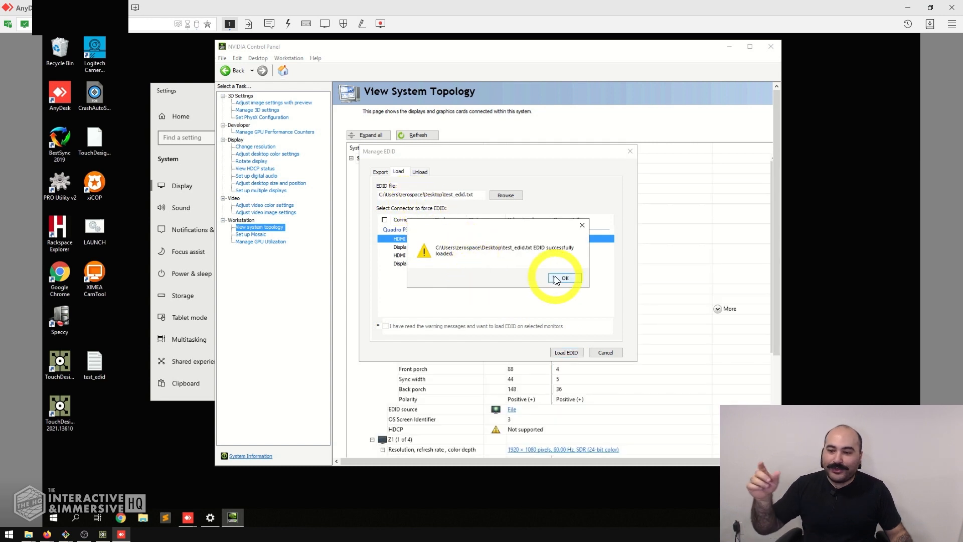
mouse_move(548, 254)
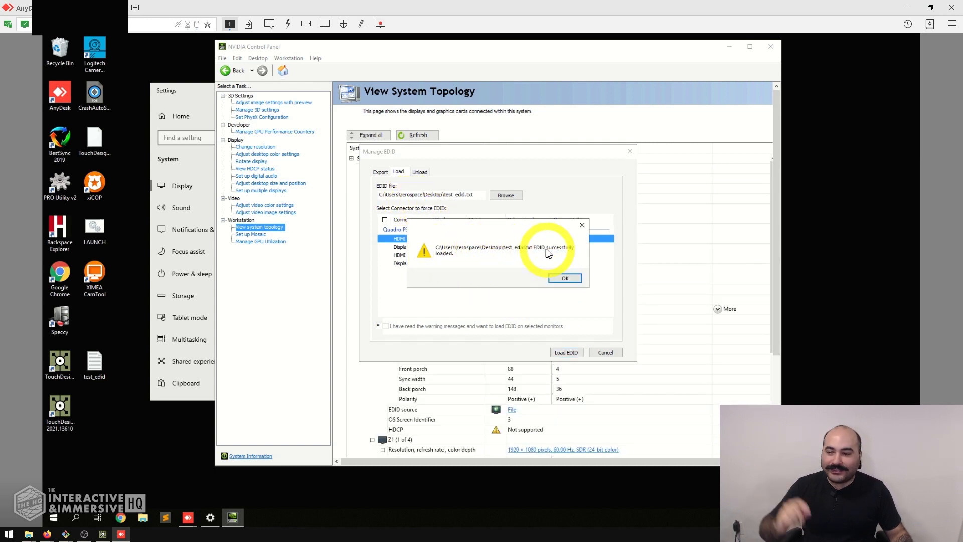
click(564, 278)
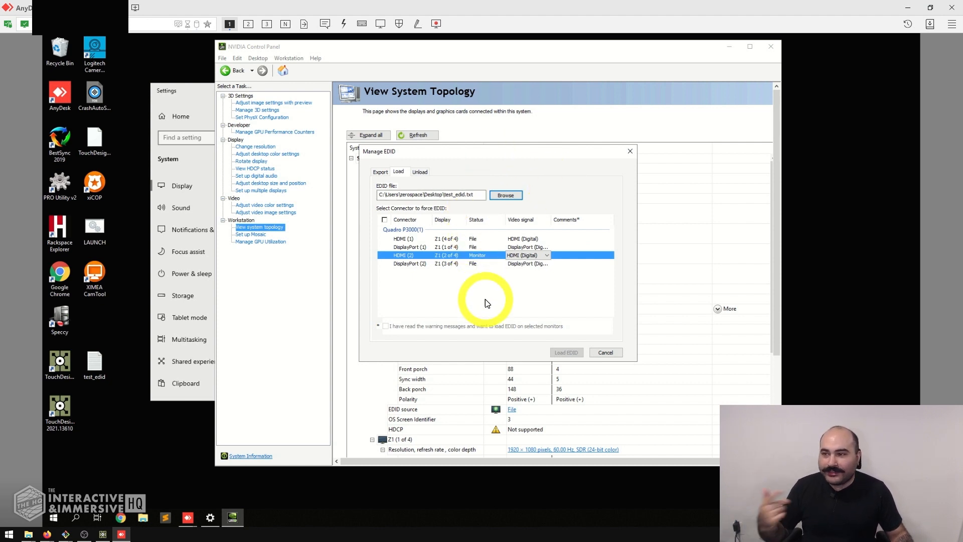
mouse_move(229, 24)
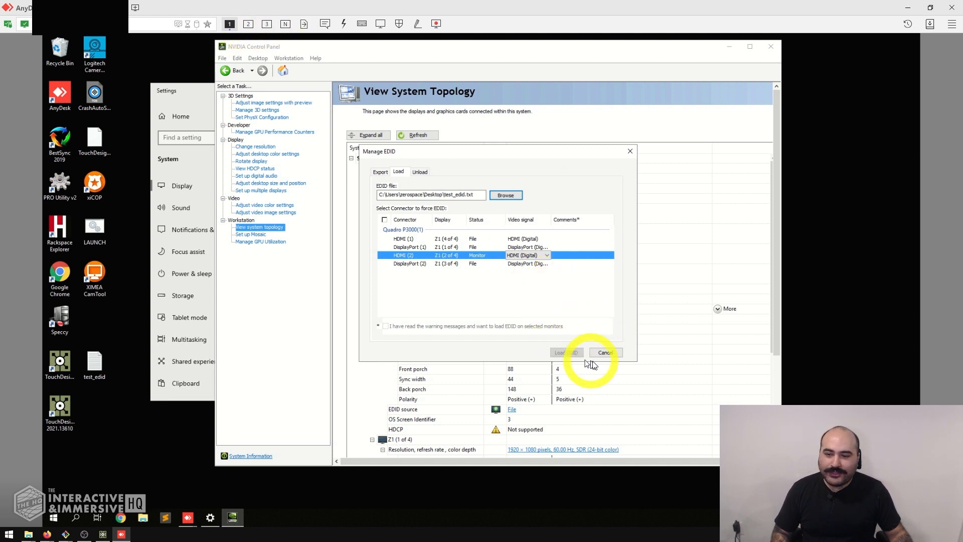
click(604, 352)
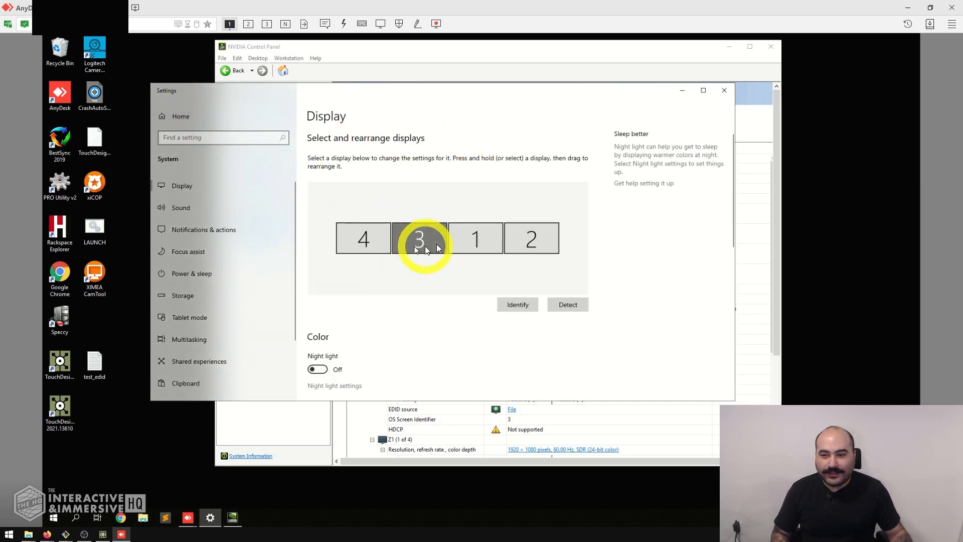
click(531, 239)
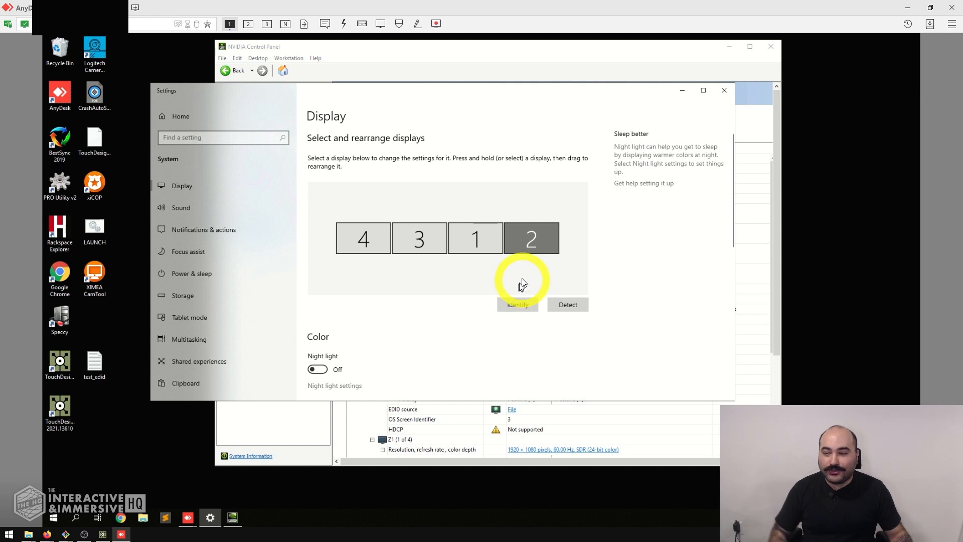
scroll(down, 3)
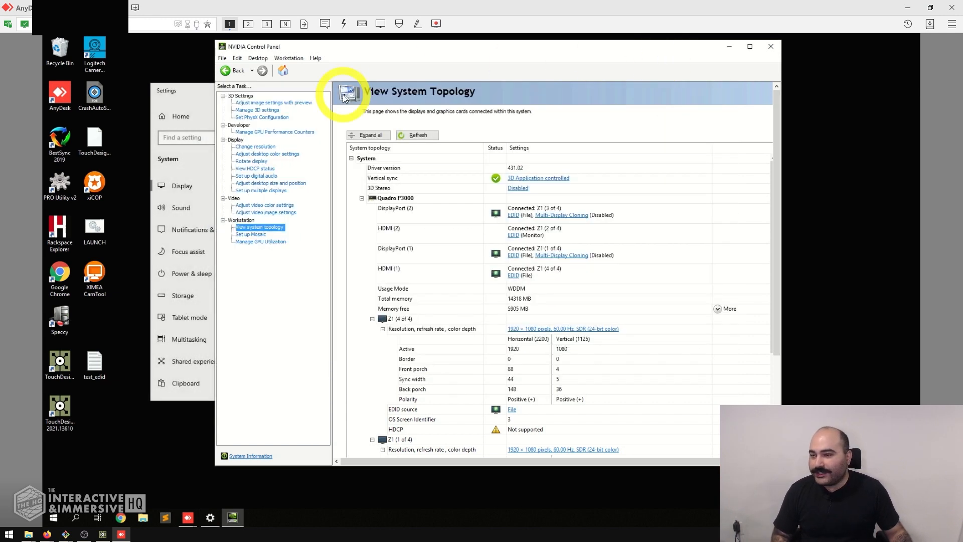
mouse_move(414, 110)
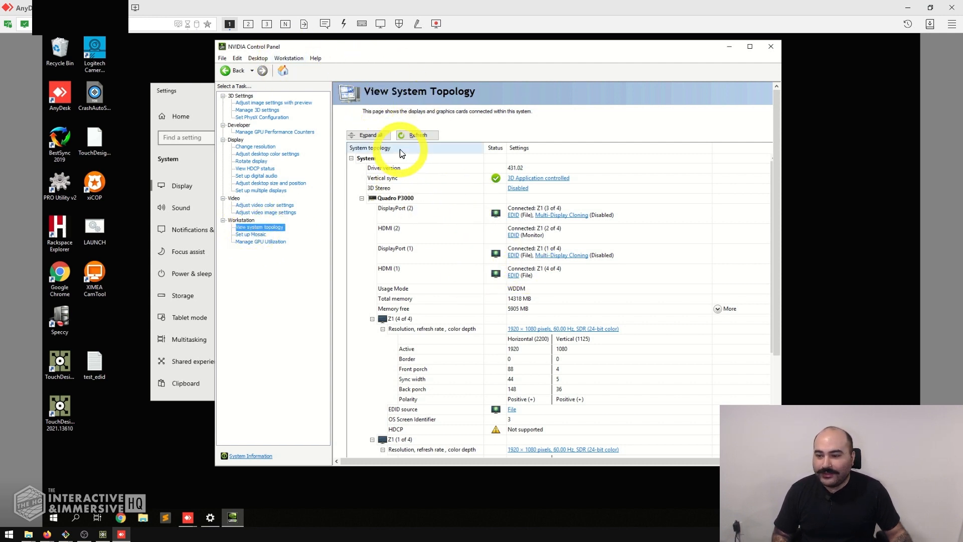
mouse_move(460, 218)
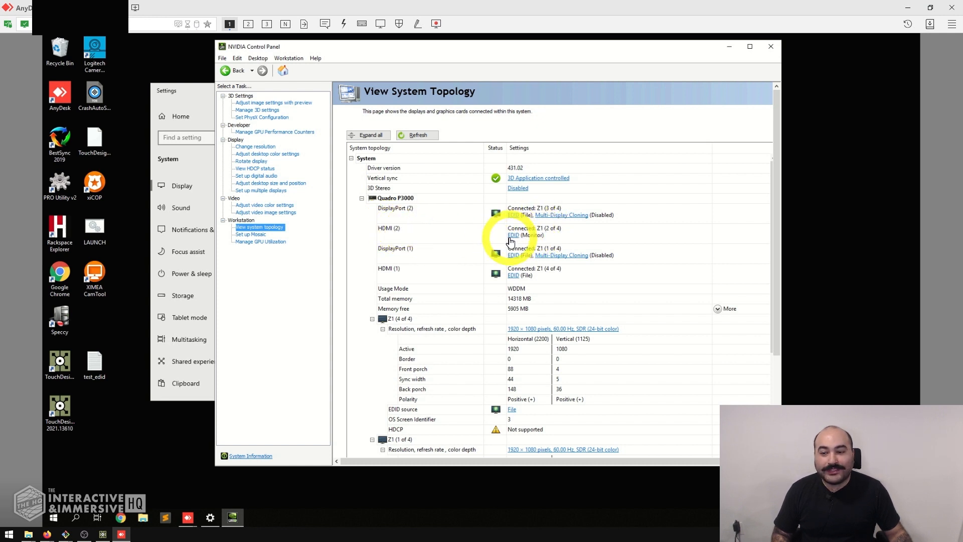
mouse_move(522, 237)
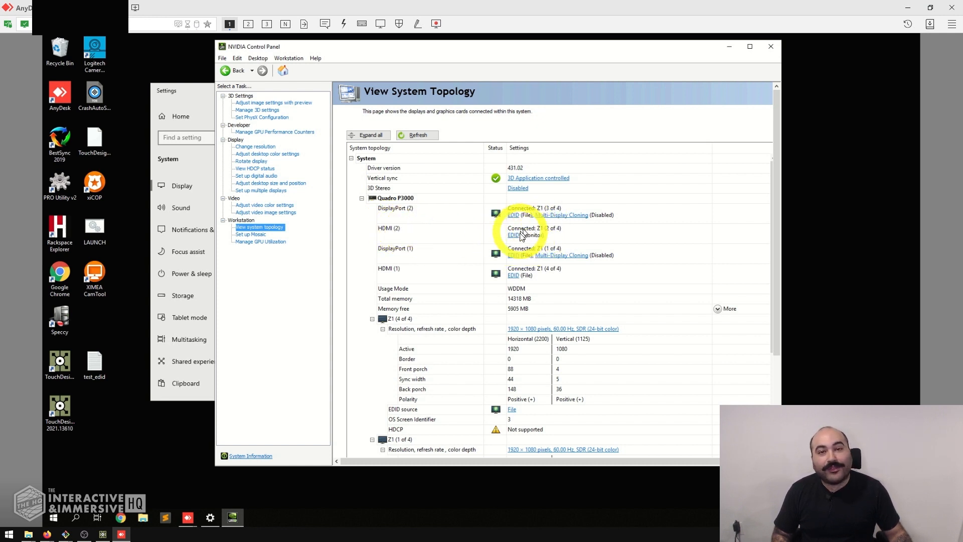
mouse_move(385, 249)
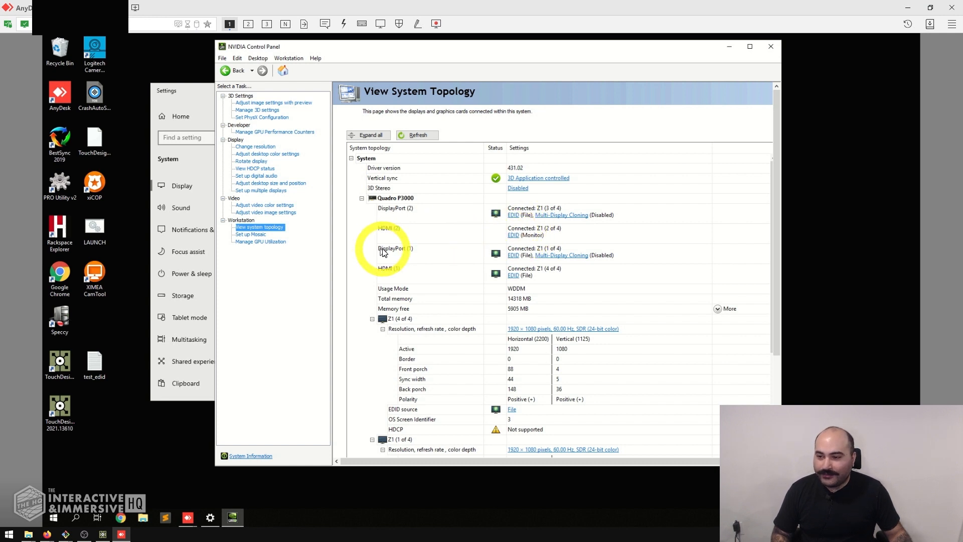
mouse_move(494, 270)
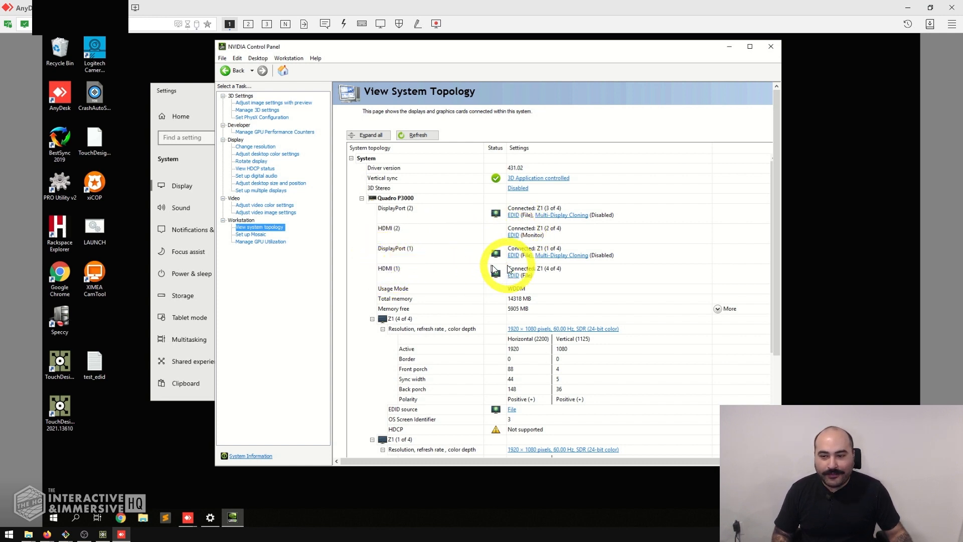
mouse_move(704, 273)
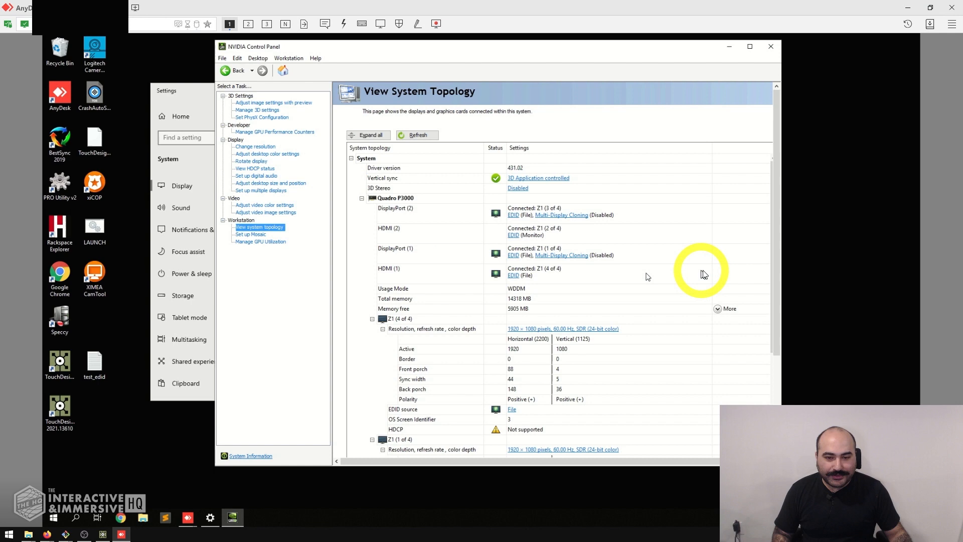
scroll(down, 3)
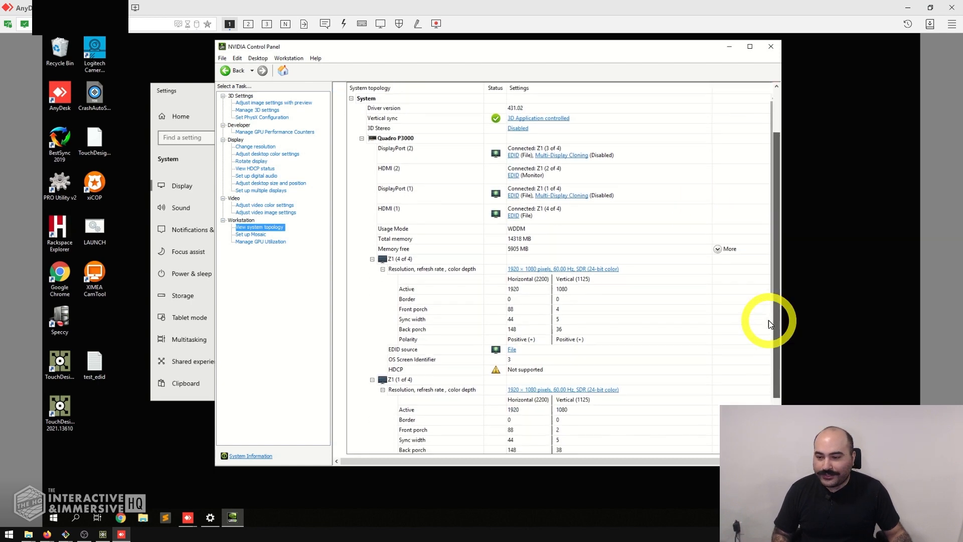
scroll(down, 3)
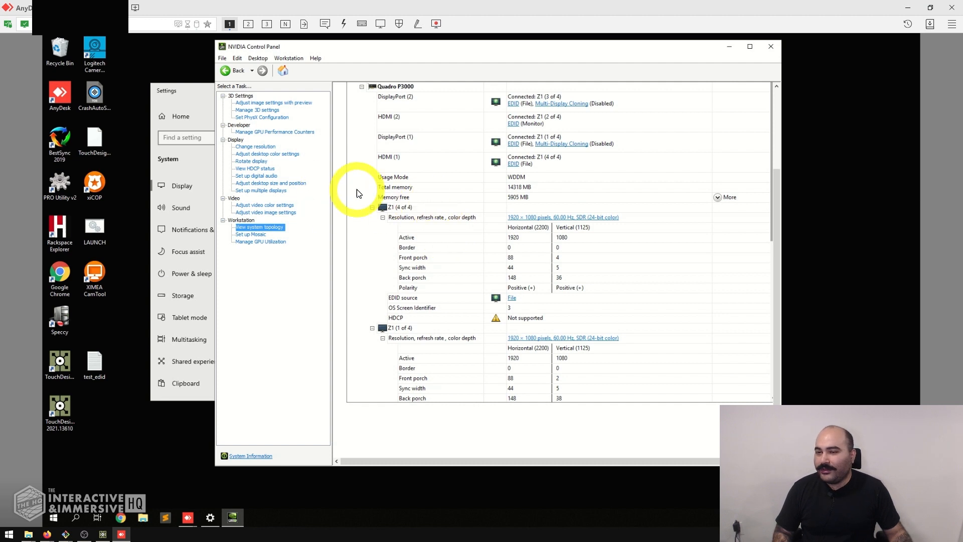
mouse_move(429, 60)
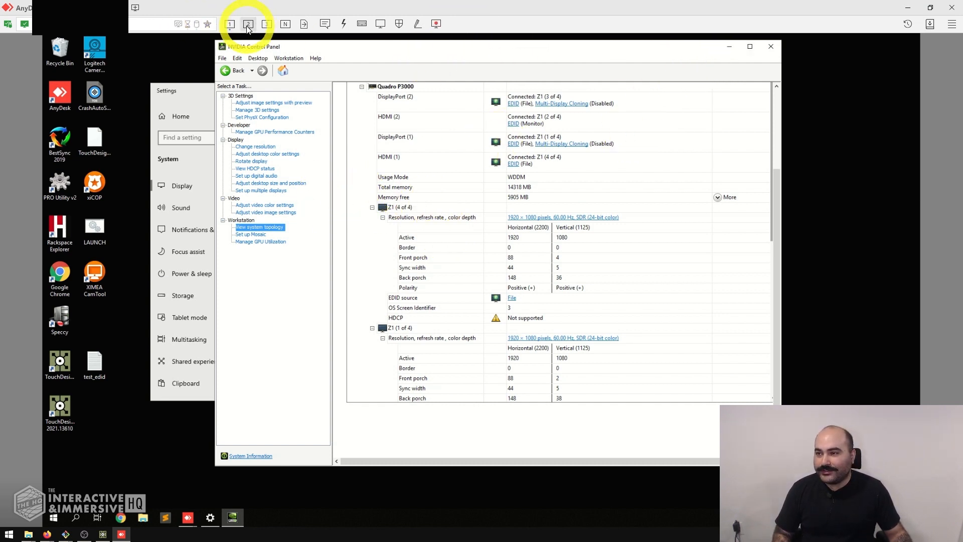
click(248, 23)
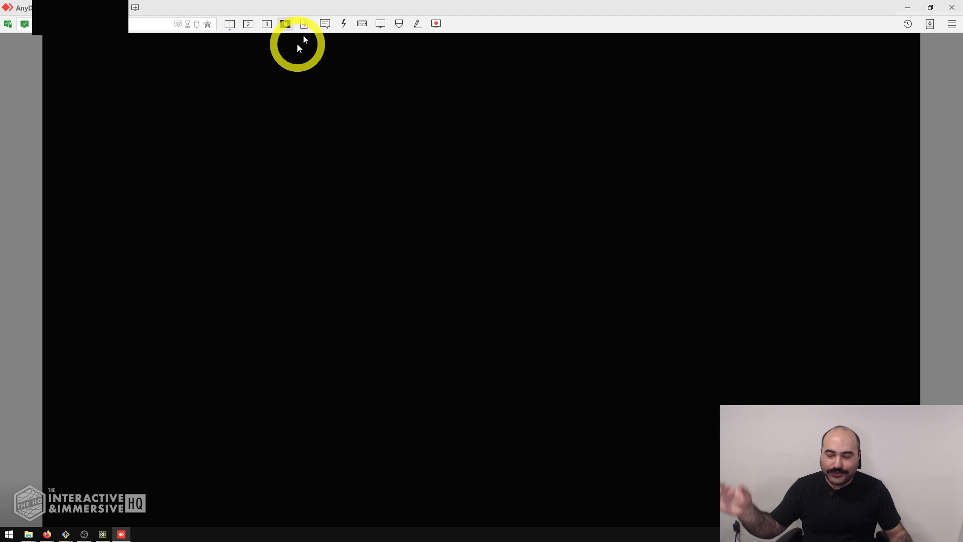
click(229, 23)
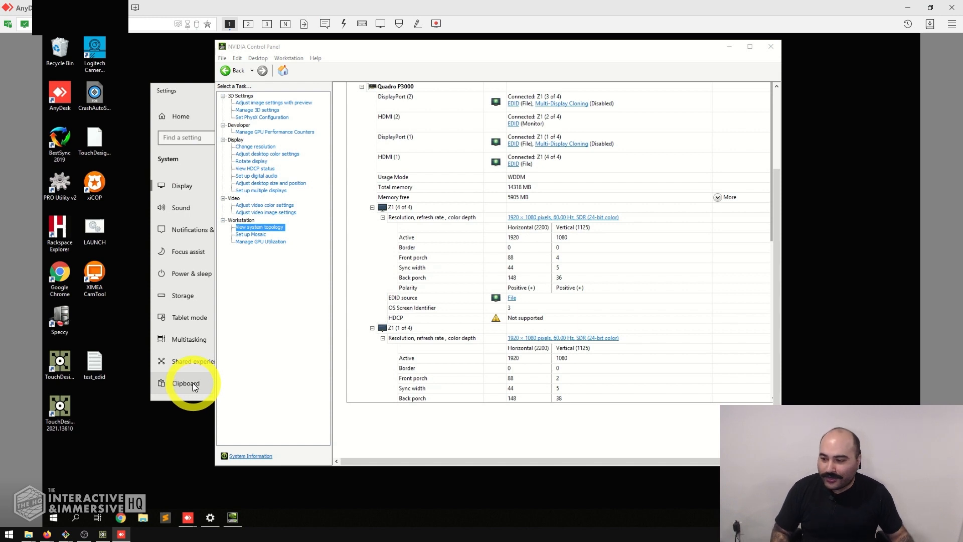
mouse_move(192, 430)
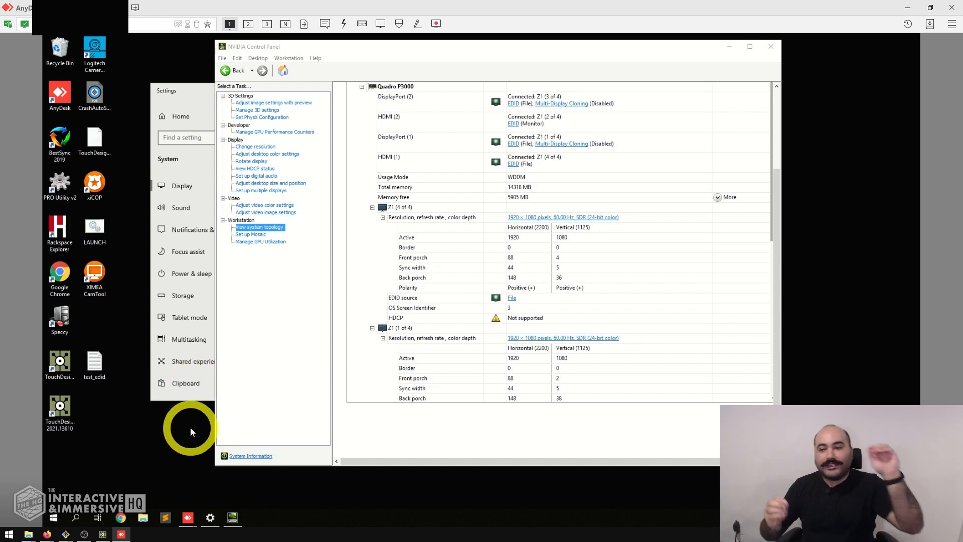
mouse_move(443, 382)
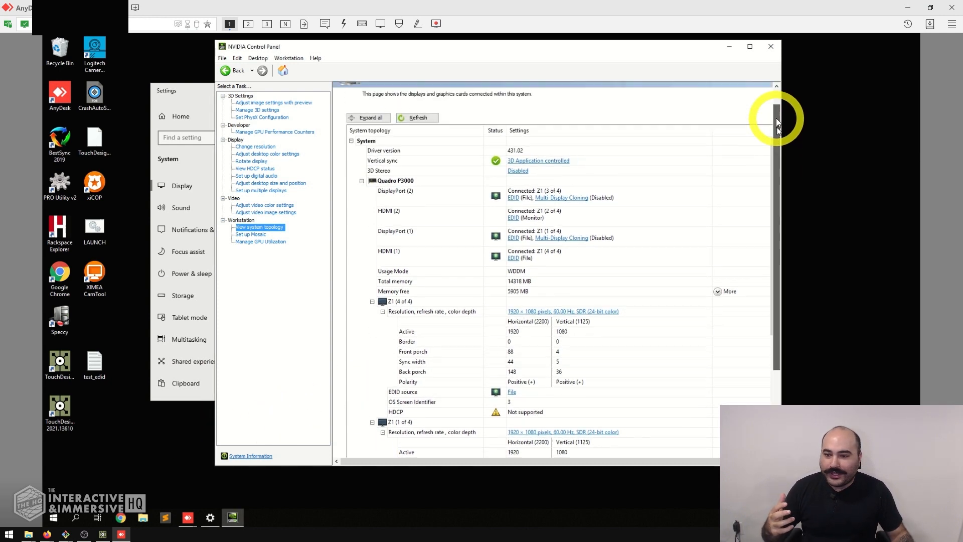
scroll(up, 3)
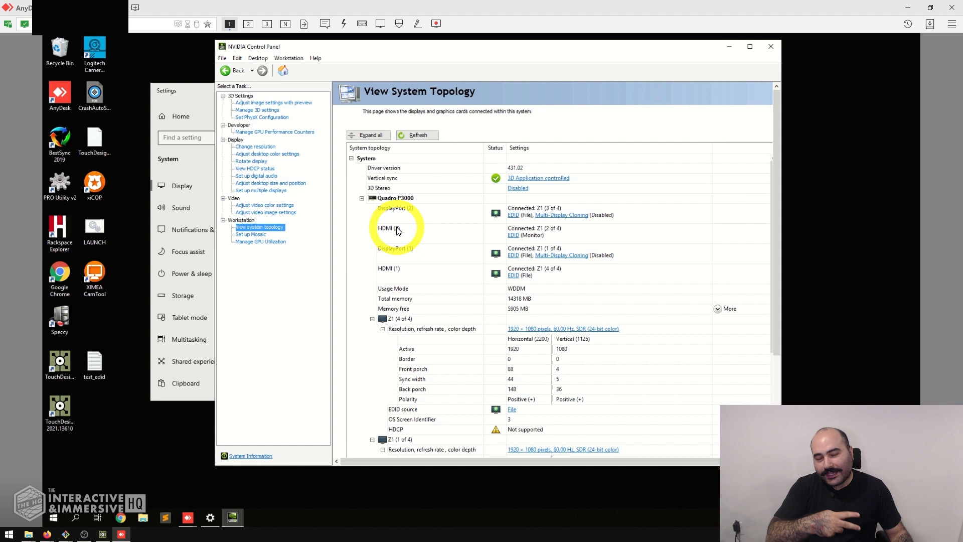
mouse_move(406, 239)
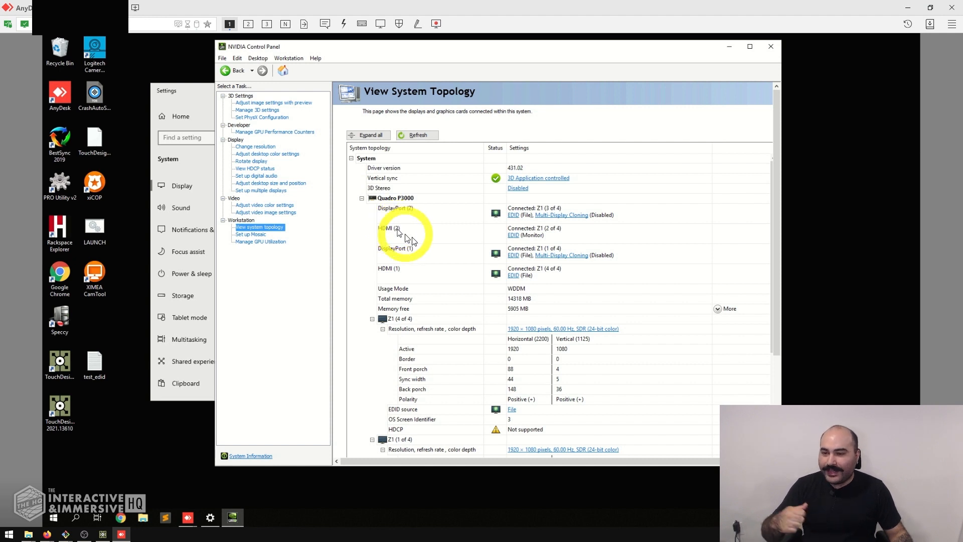
mouse_move(521, 234)
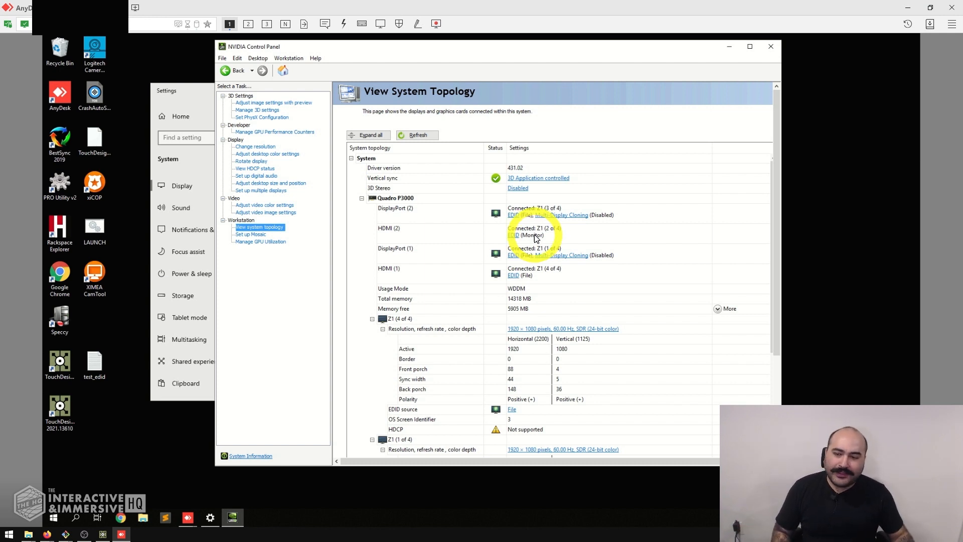
Load test_edid.txt onto HDMI (2) as well so all four outputs use file EDIDs.
click(516, 235)
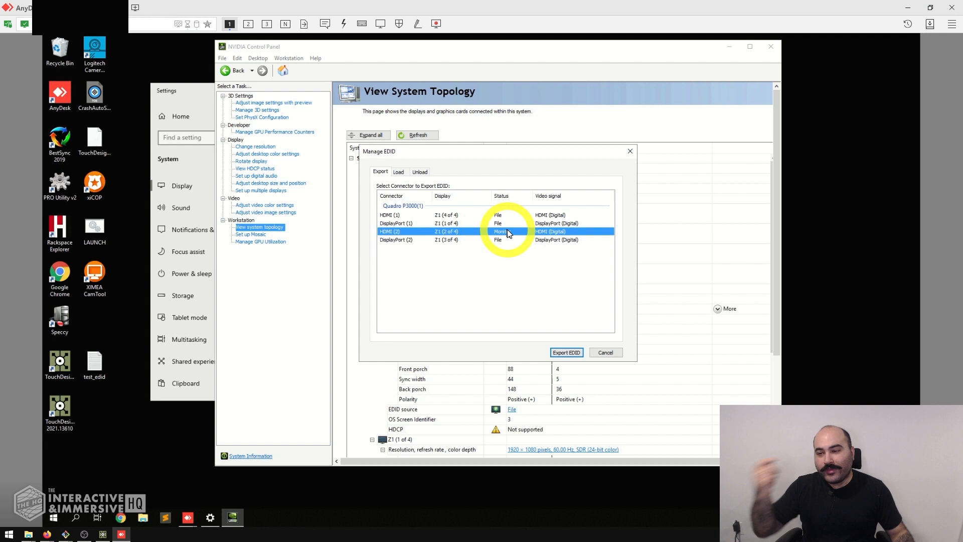
click(398, 171)
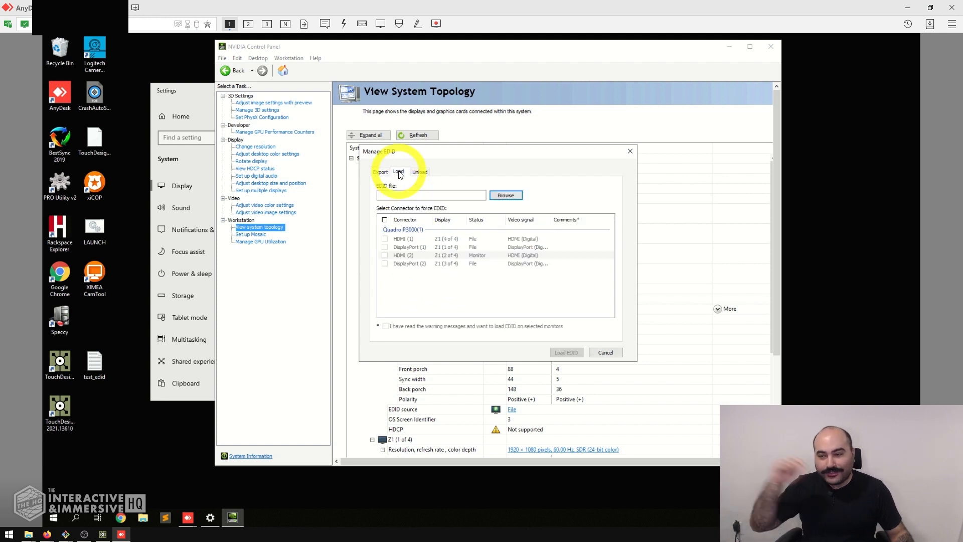
click(506, 195)
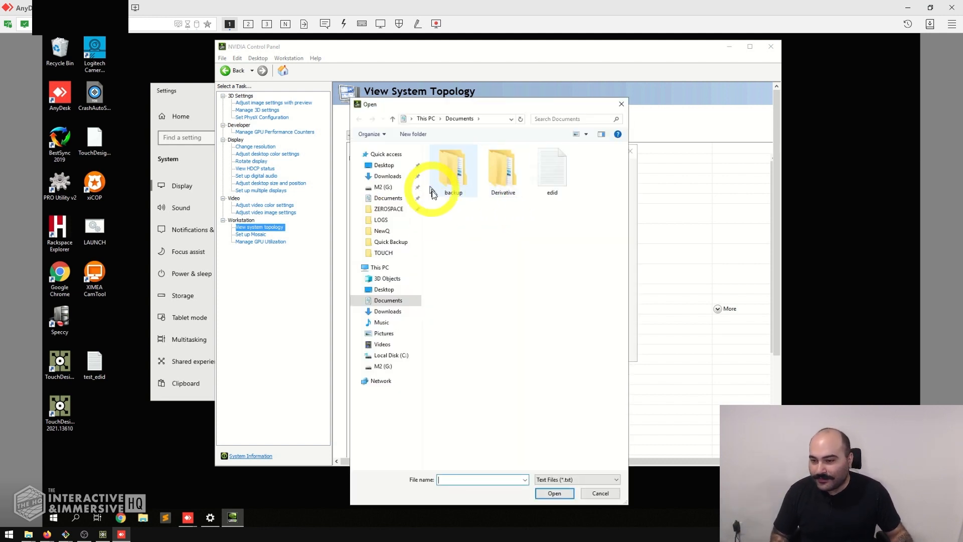
click(384, 289)
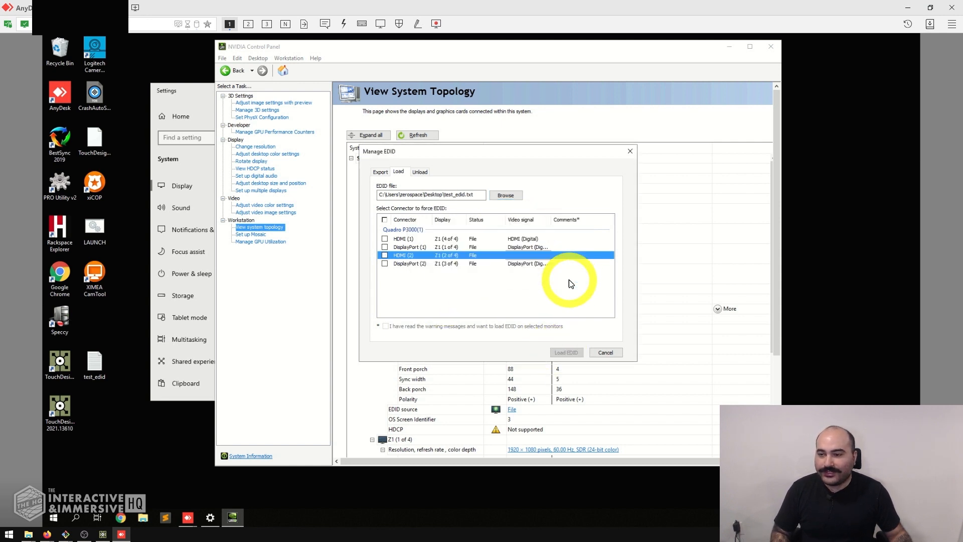
click(604, 352)
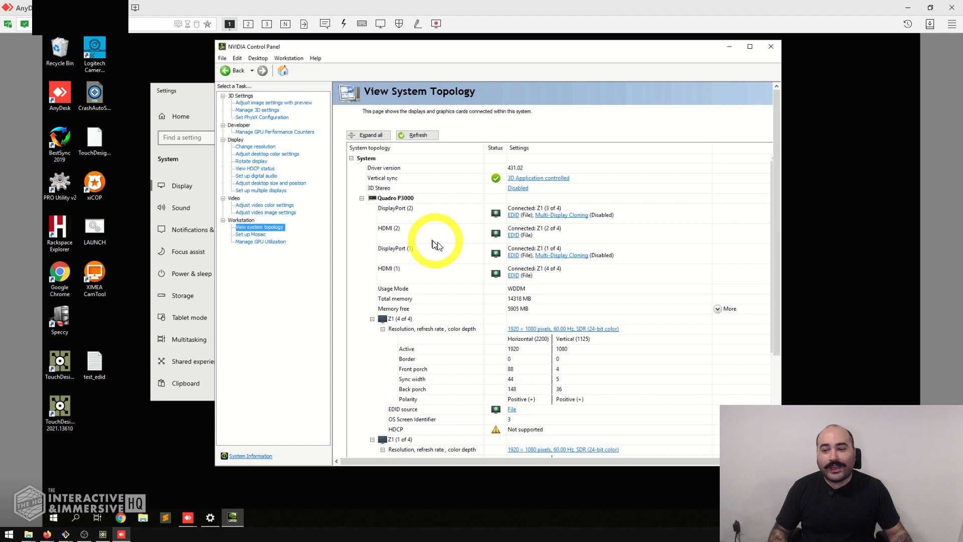
mouse_move(530, 217)
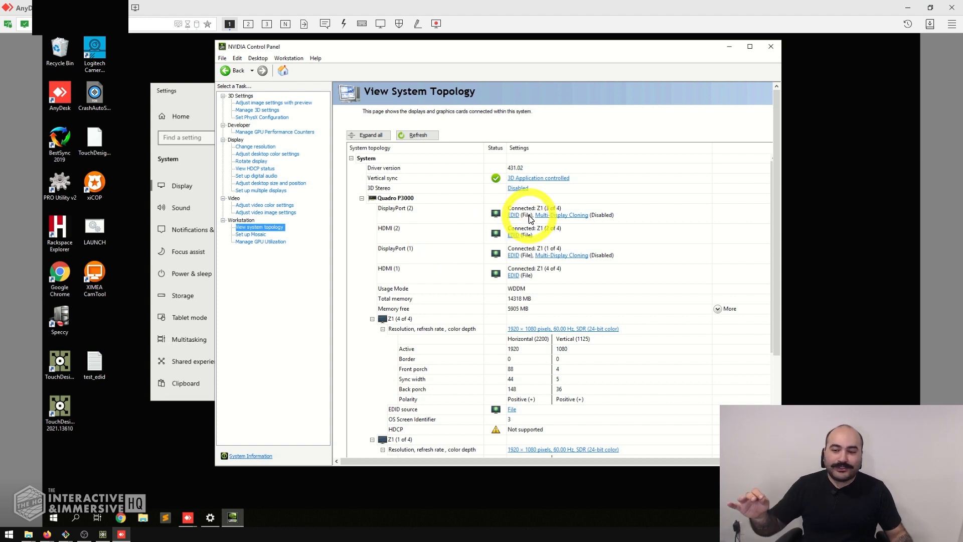
mouse_move(525, 278)
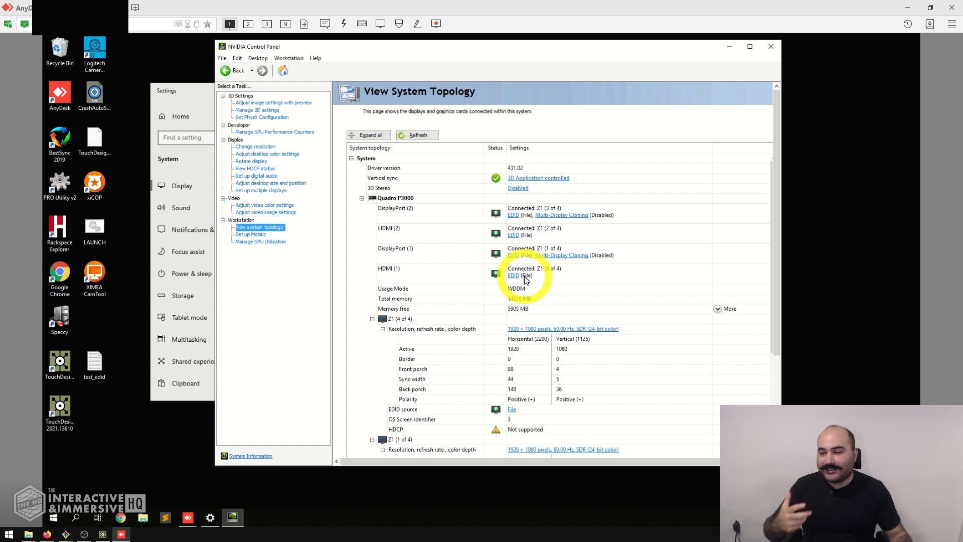
mouse_move(191, 98)
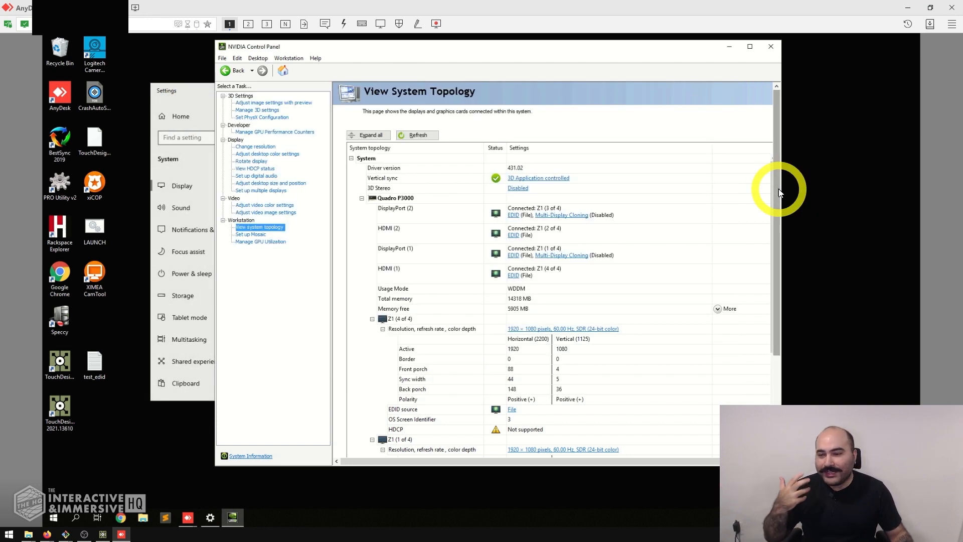
mouse_move(518, 220)
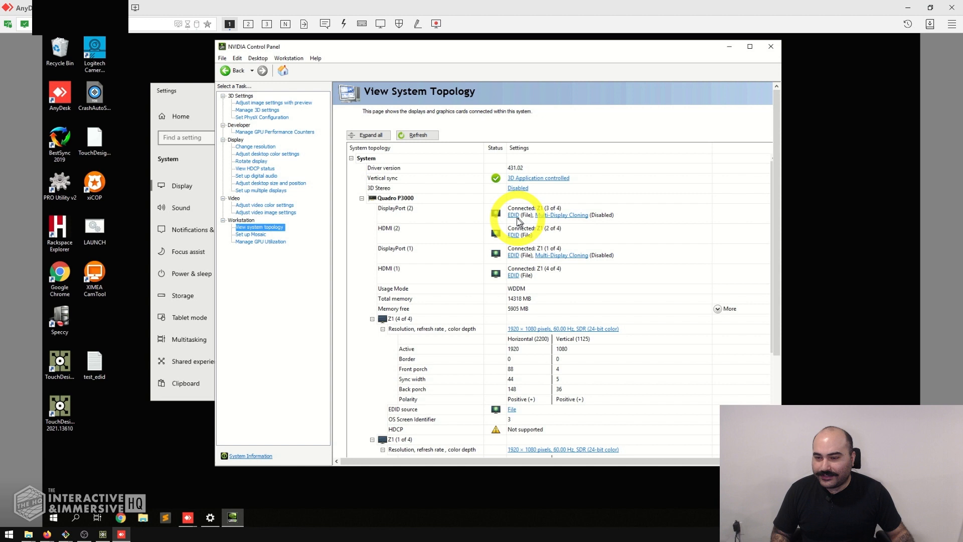
mouse_move(633, 234)
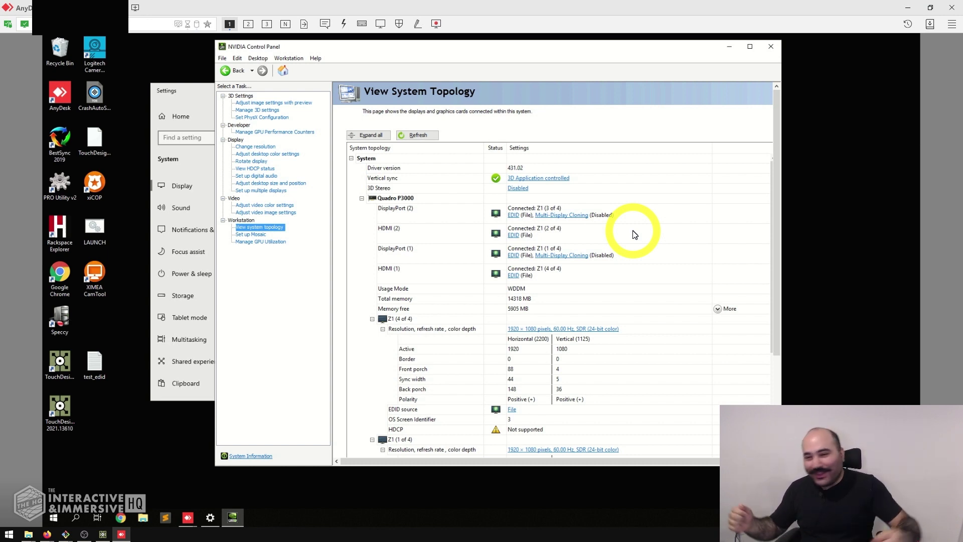
mouse_move(530, 217)
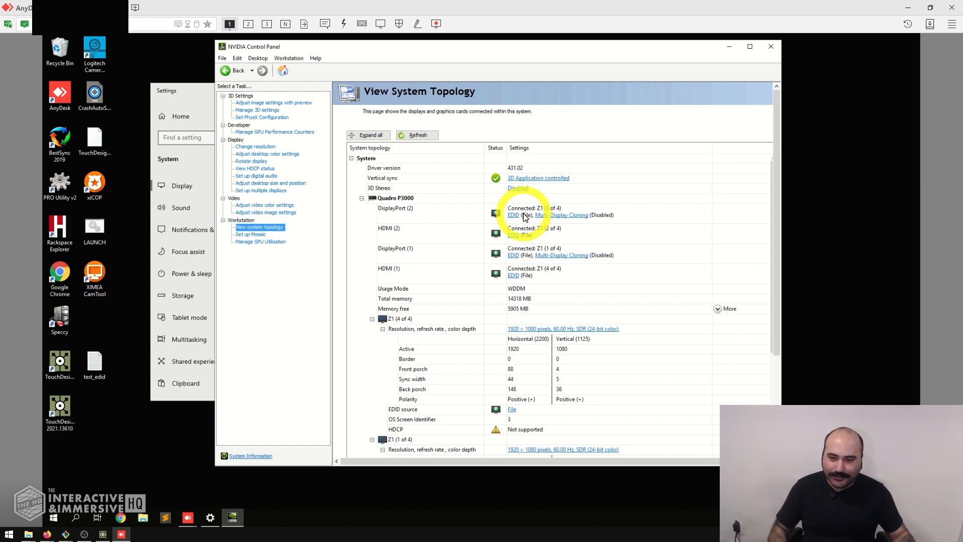
mouse_move(446, 196)
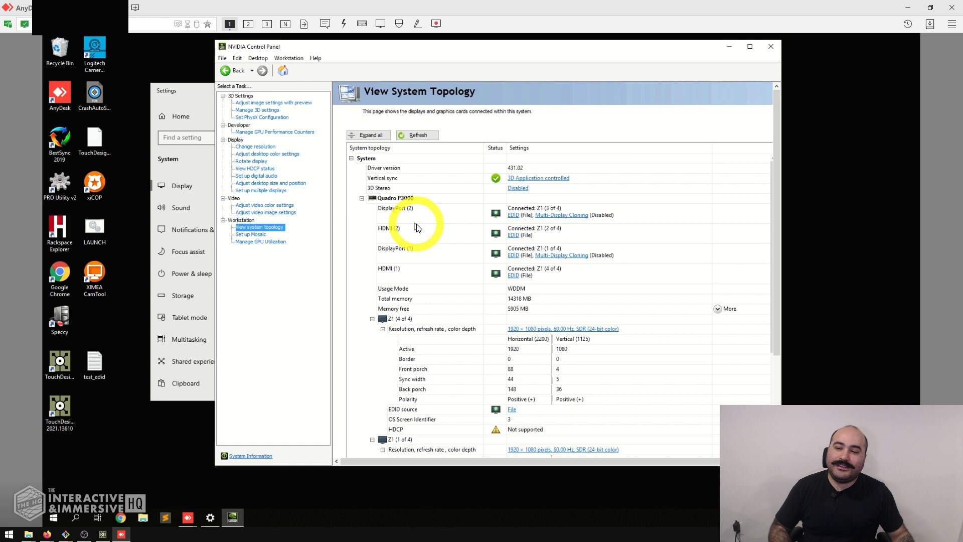
mouse_move(250, 215)
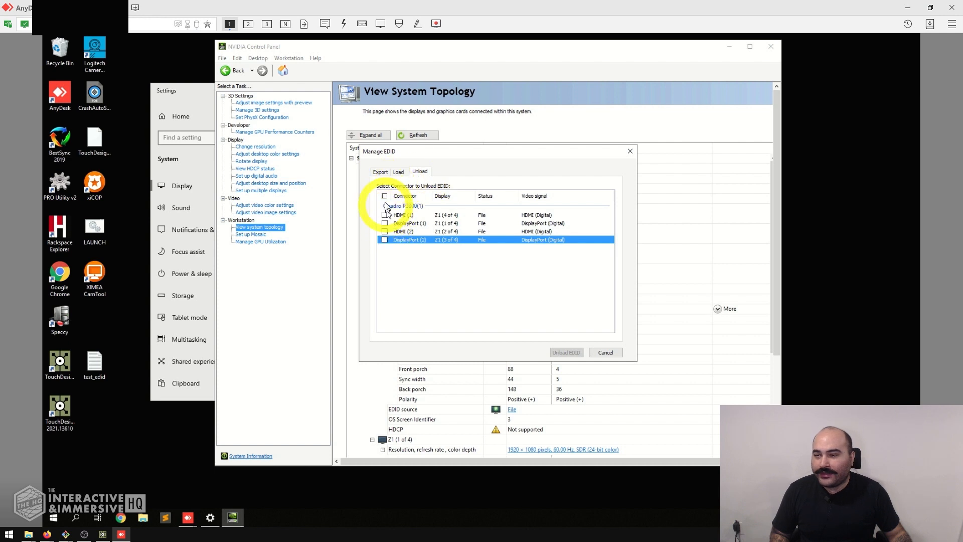
Tick HDMI (1) on the Unload list of Manage EDID.
click(385, 215)
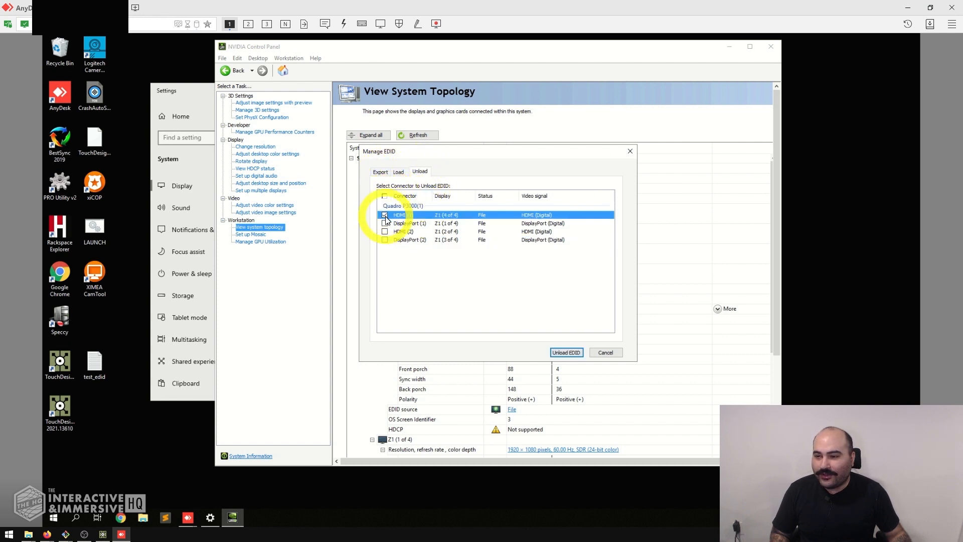
Tick the Connector header so all four connectors are marked for unloading.
click(384, 196)
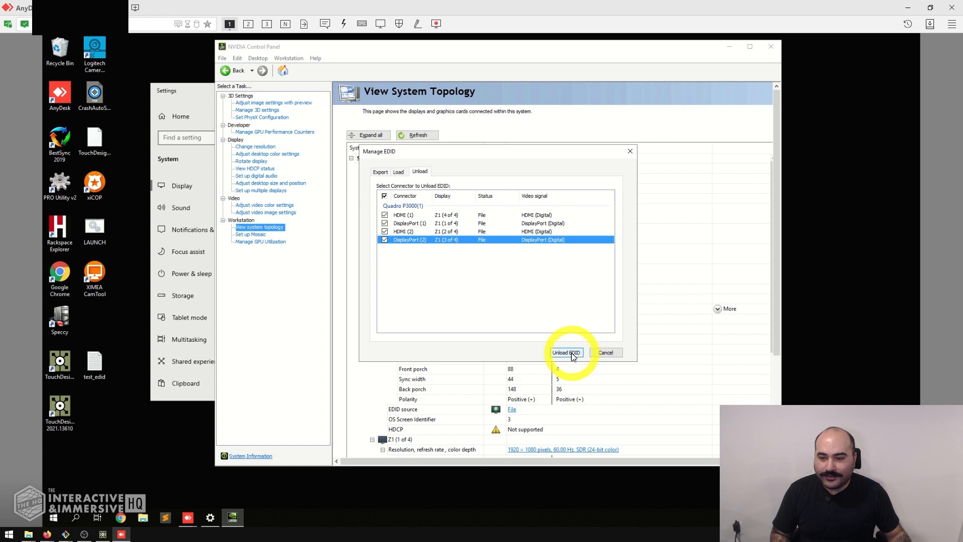
mouse_move(601, 308)
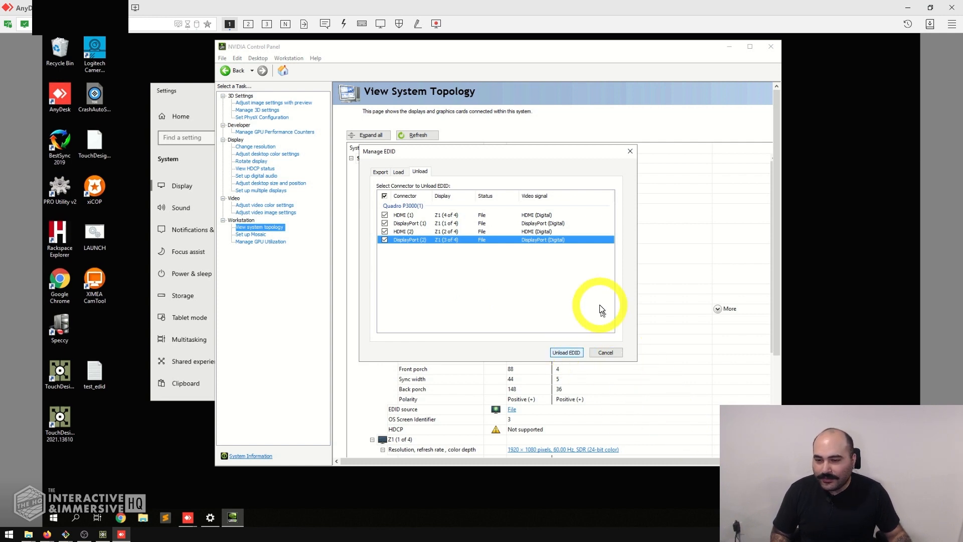
mouse_move(581, 289)
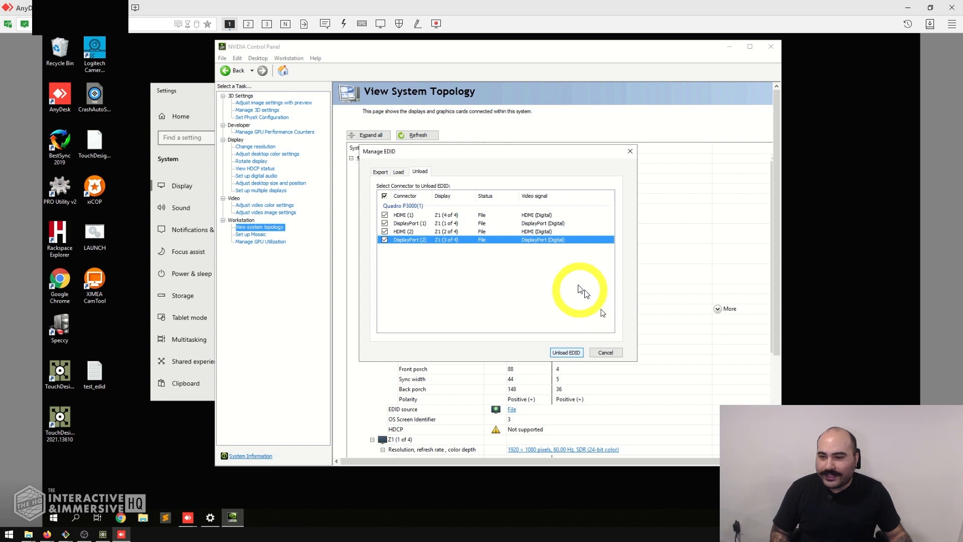
mouse_move(541, 186)
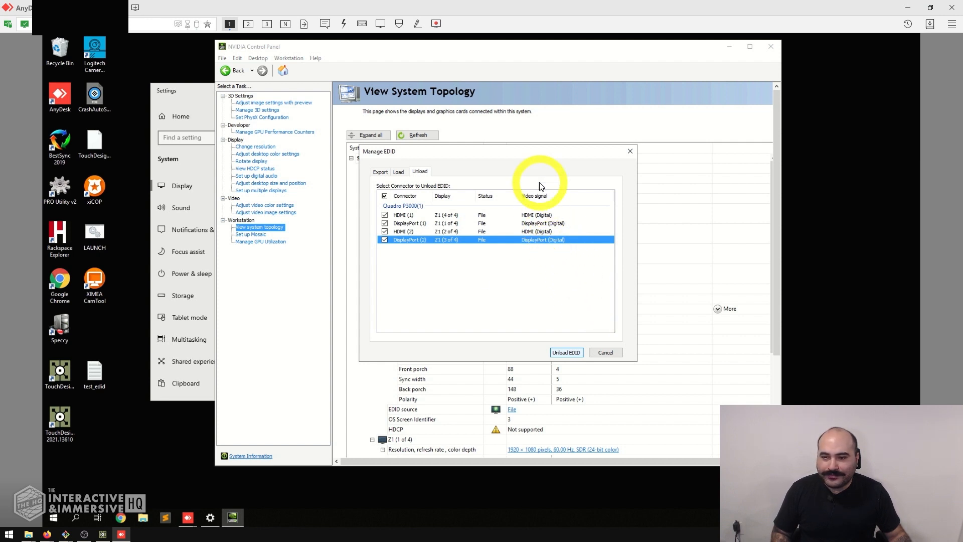
mouse_move(519, 248)
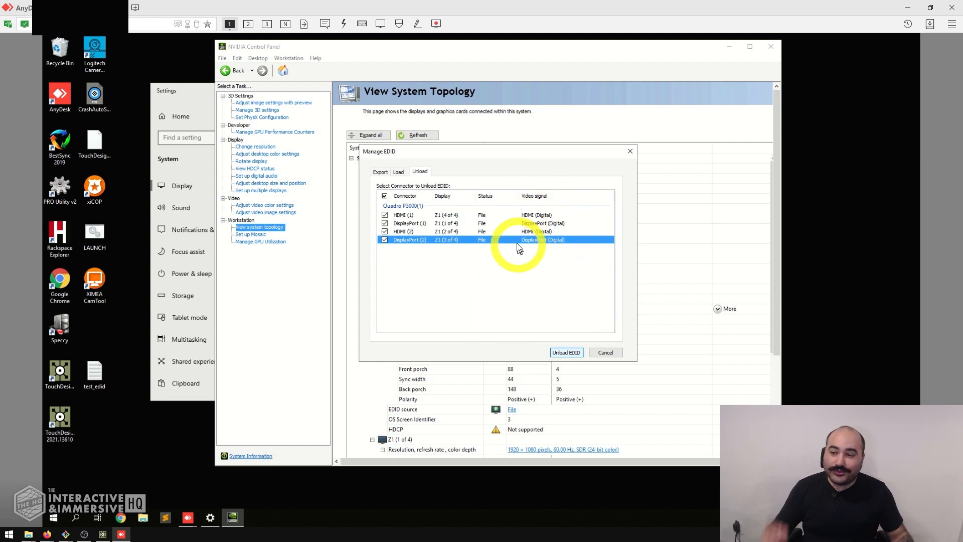
mouse_move(540, 270)
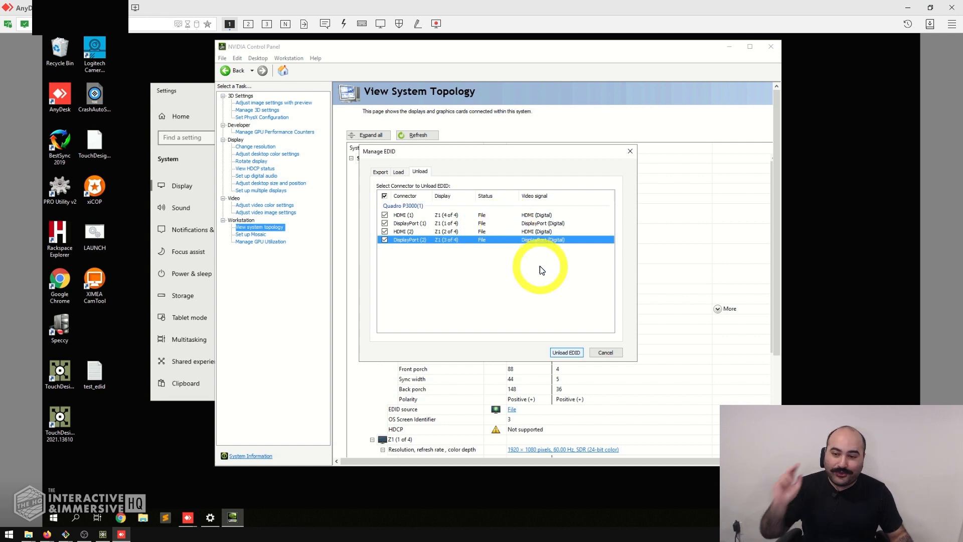
mouse_move(565, 200)
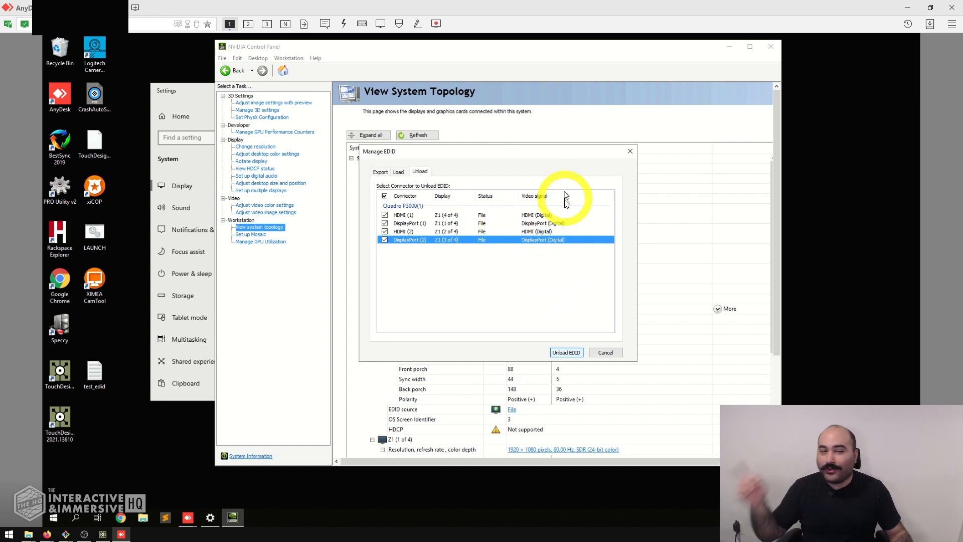
mouse_move(565, 207)
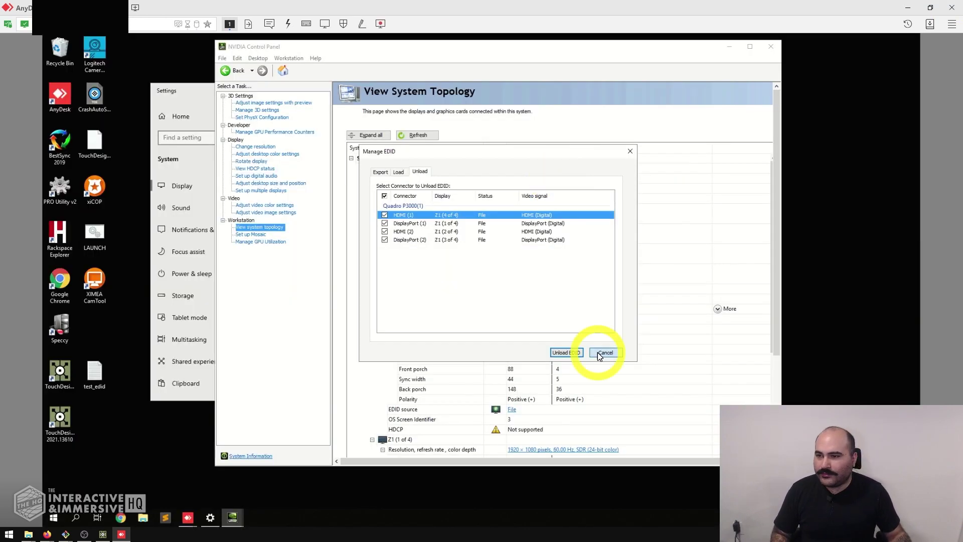
Unload EDIDs from all four Quadro P3000 outputs, leaving only HDMI (2) connected in the topology.
click(604, 352)
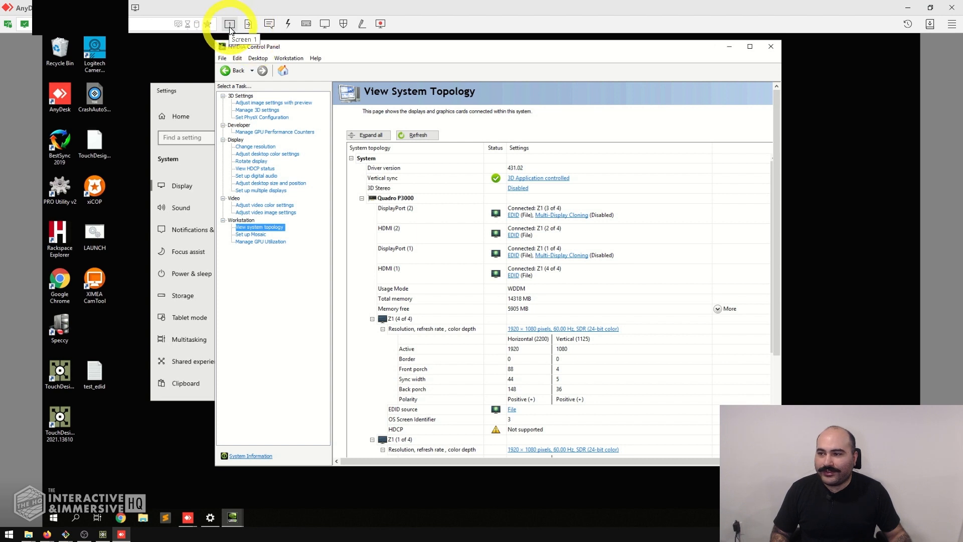
click(182, 186)
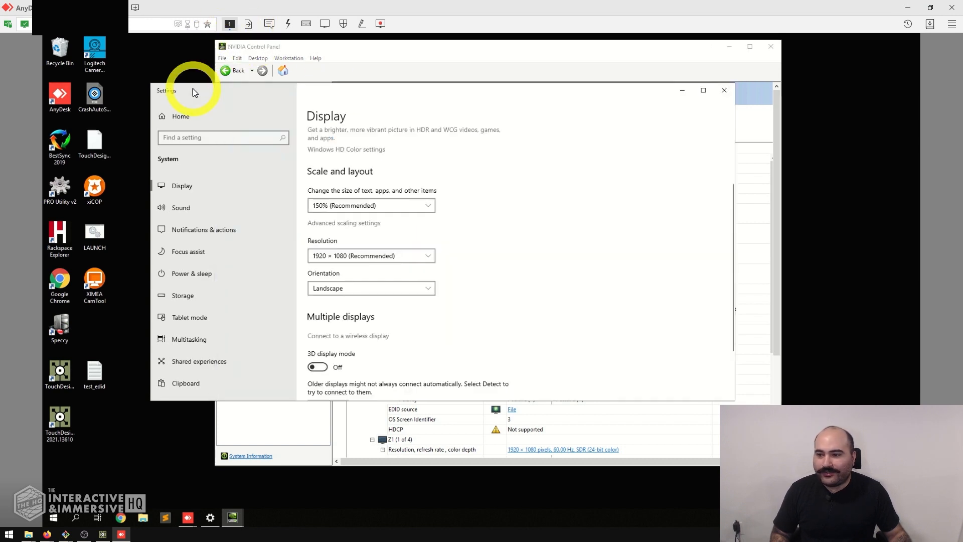
scroll(up, 3)
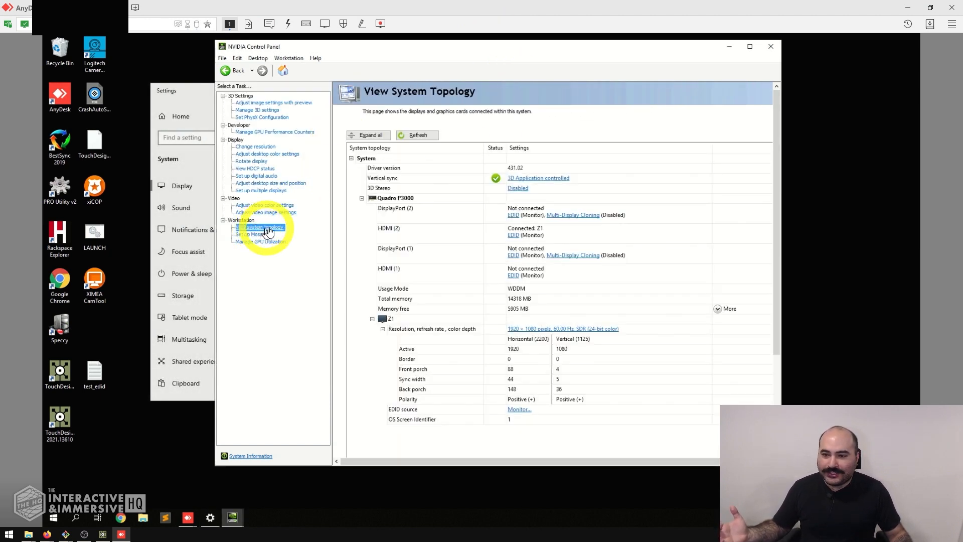
mouse_move(525, 257)
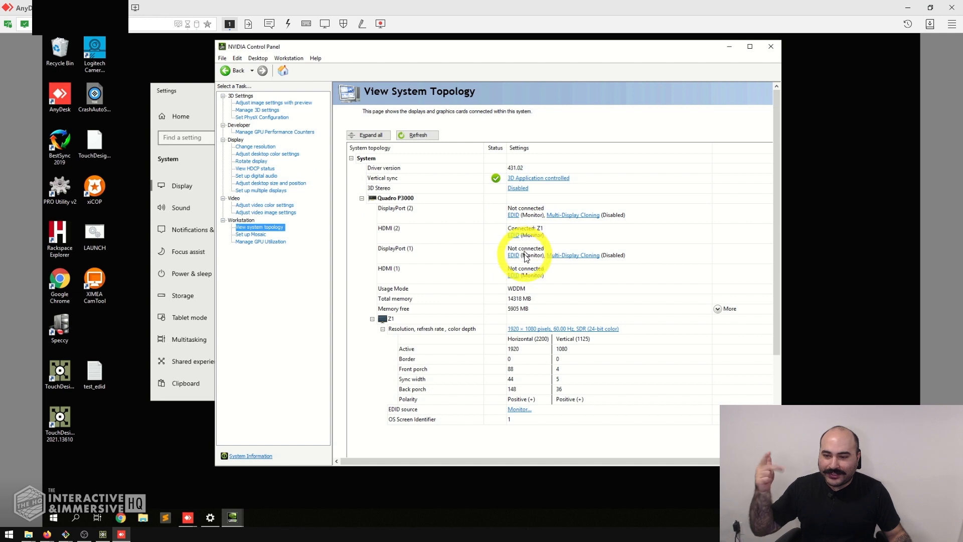
mouse_move(528, 228)
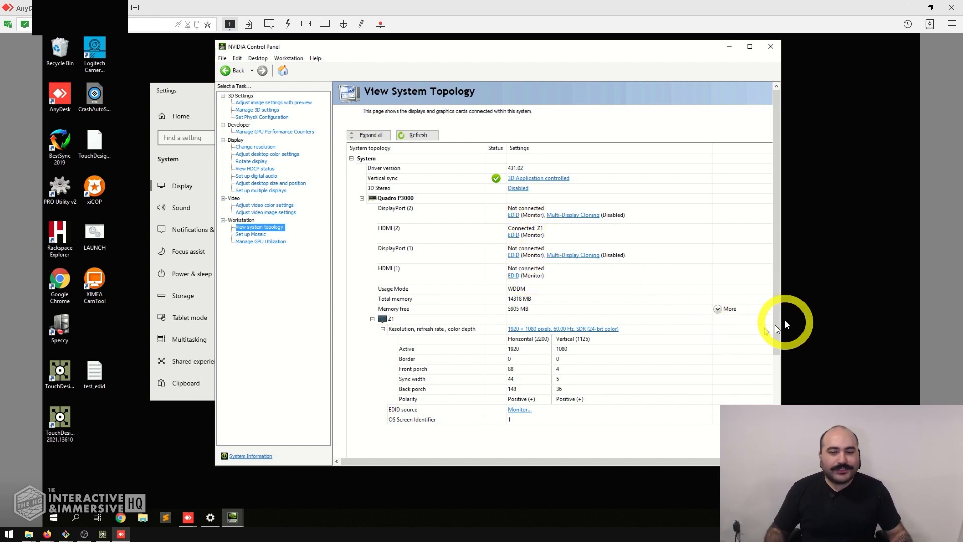
scroll(down, 3)
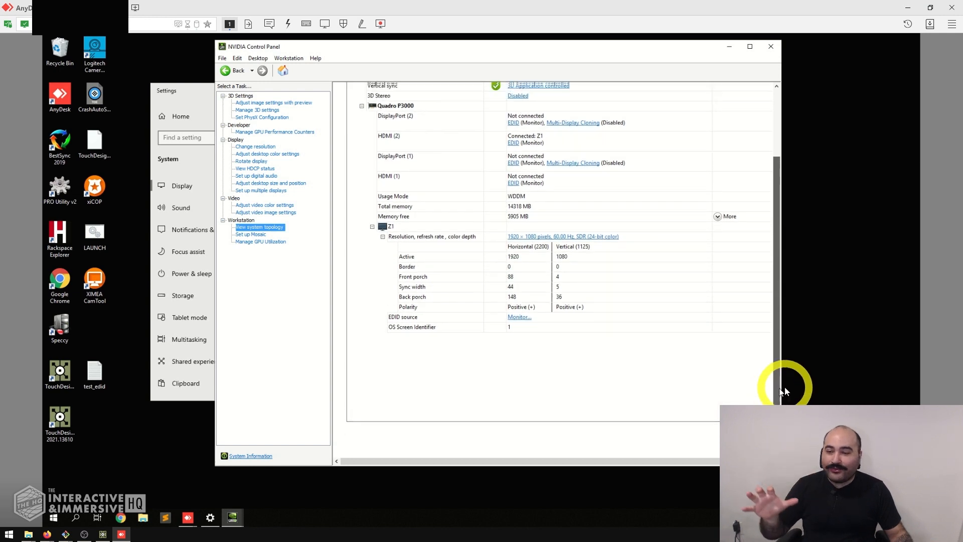
scroll(up, 3)
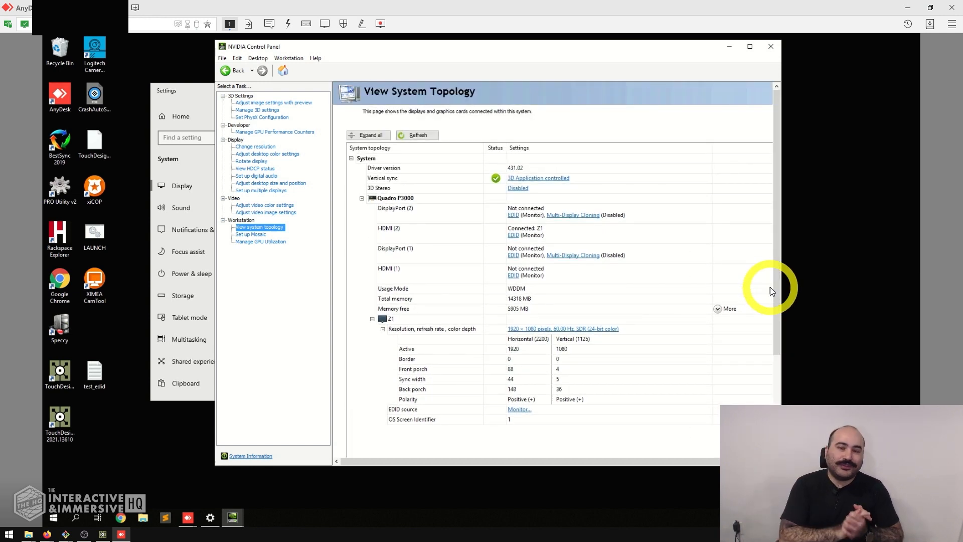